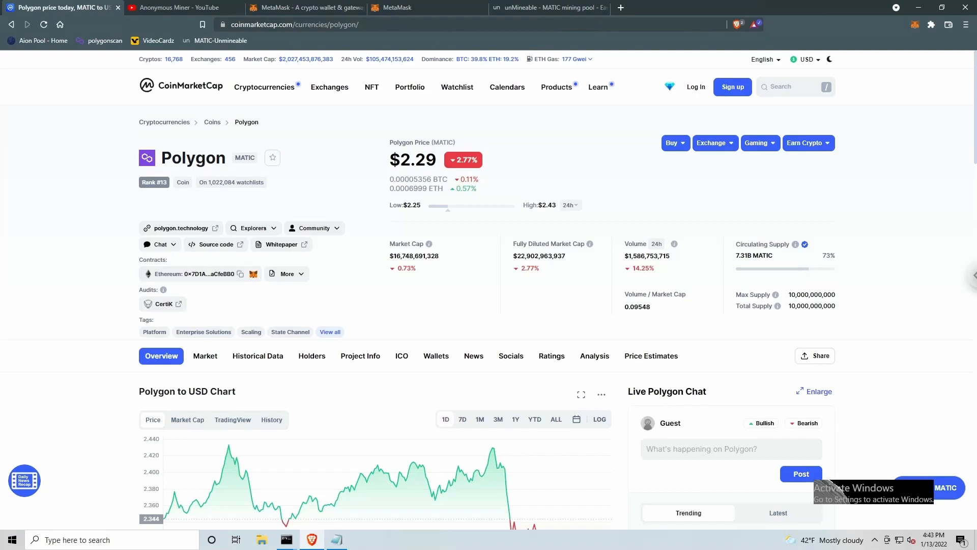
pyautogui.moveTo(122, 128)
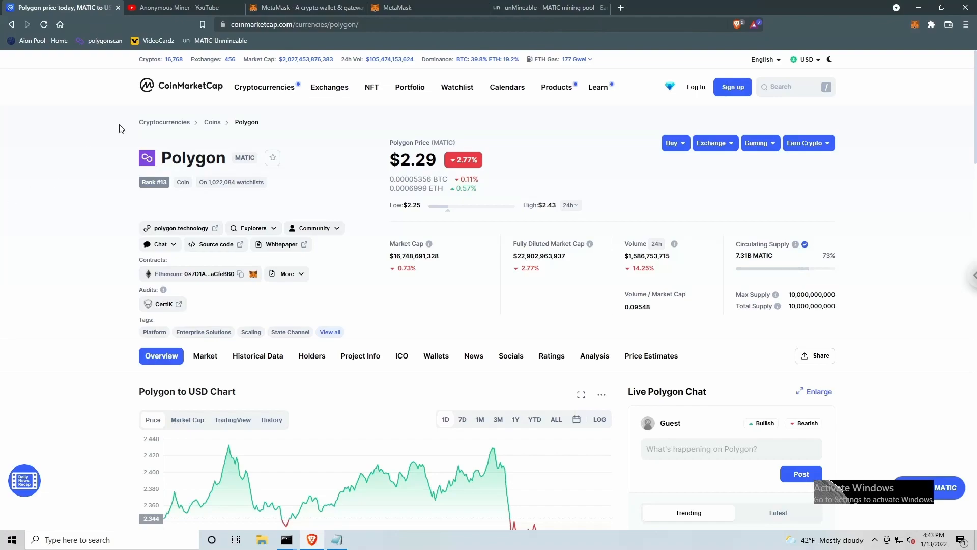
# Step: Scroll through the Anonymous Miner uploads, including the Polygon-to-MetaMask video, then back to the top
pyautogui.click(180, 8)
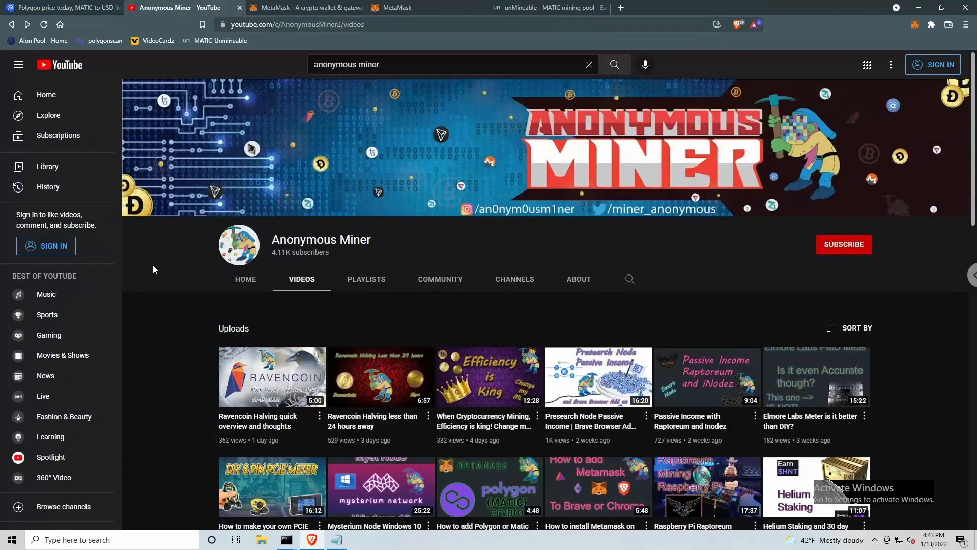
pyautogui.moveTo(158, 294)
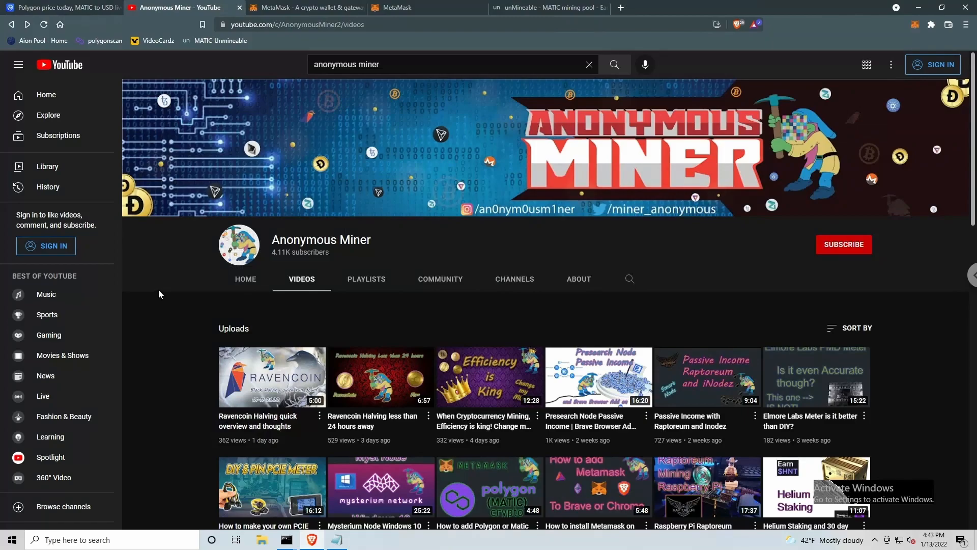
pyautogui.moveTo(172, 283)
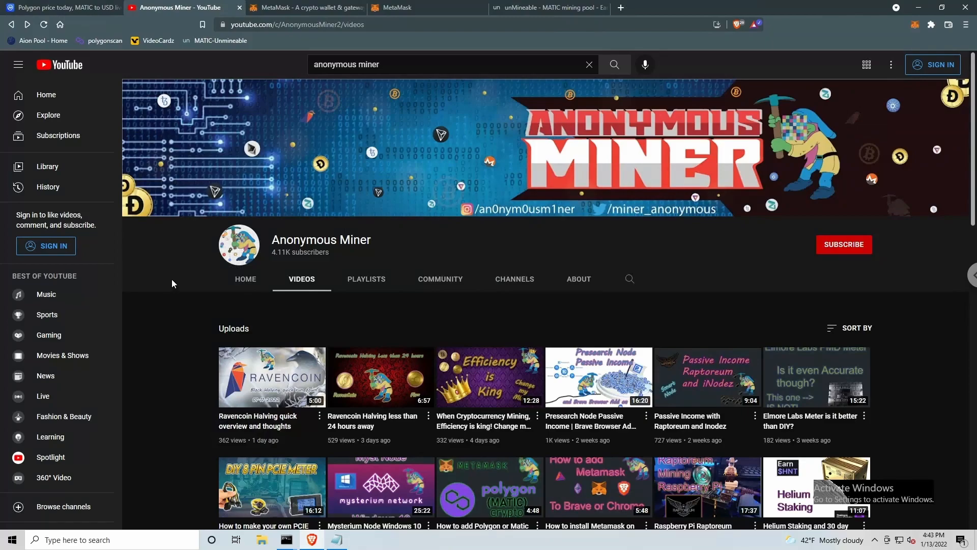
pyautogui.moveTo(175, 268)
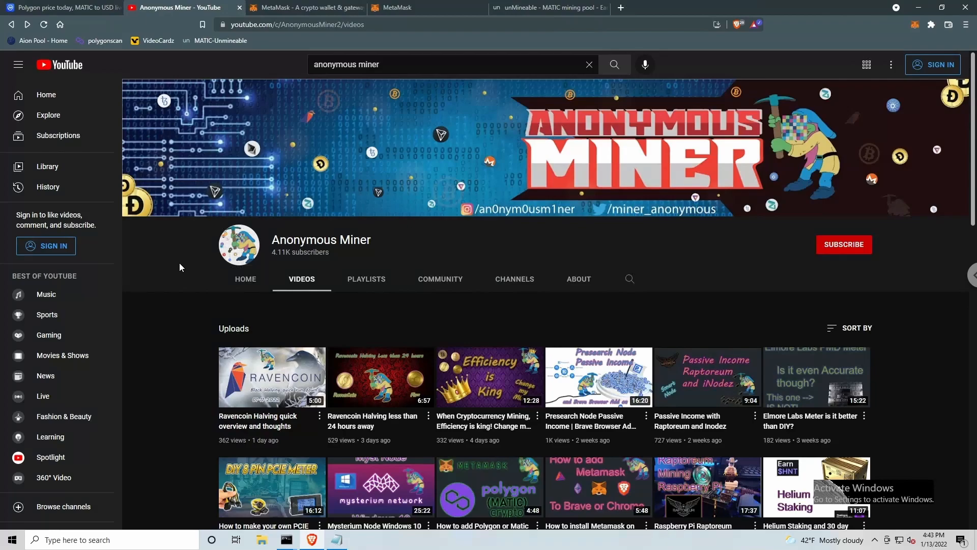
pyautogui.moveTo(214, 320)
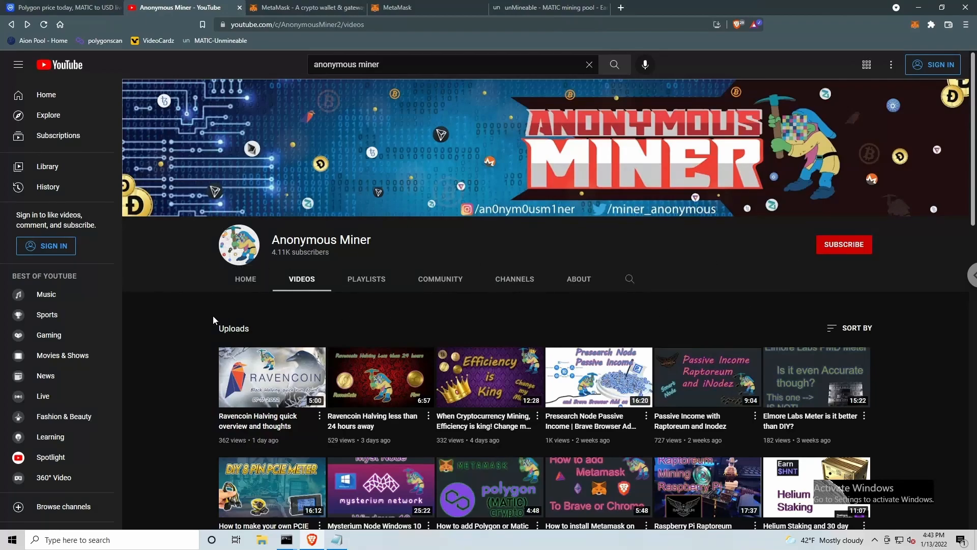
pyautogui.moveTo(195, 342)
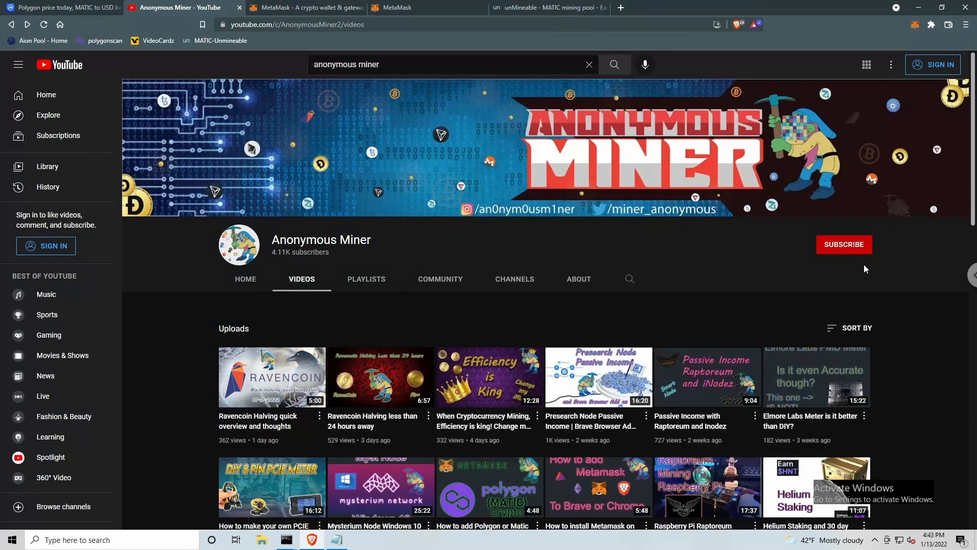
pyautogui.moveTo(916, 345)
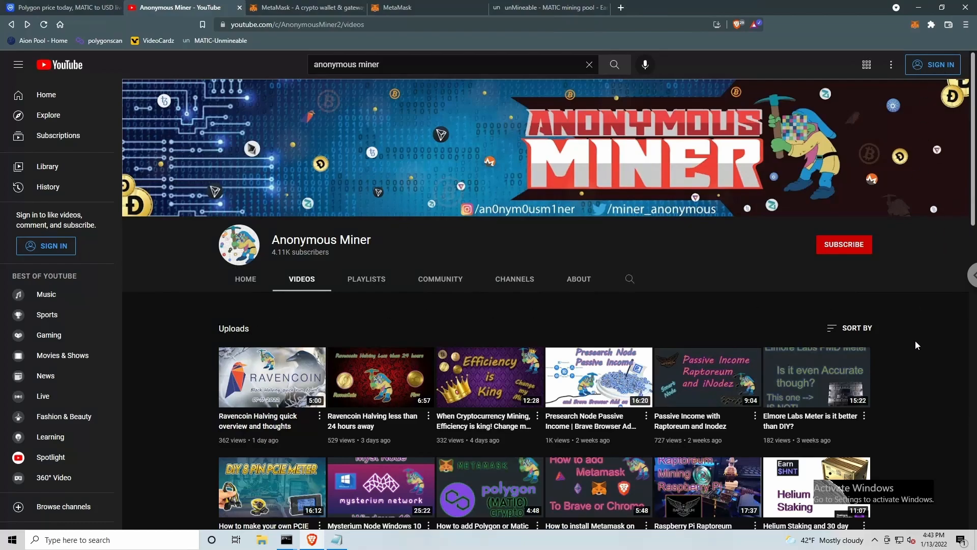
pyautogui.moveTo(926, 350)
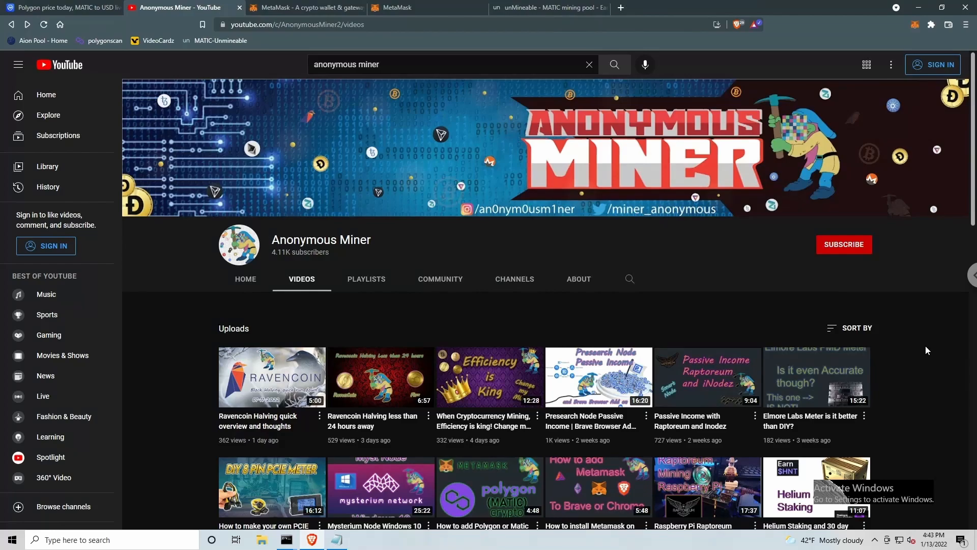
pyautogui.scroll(-3)
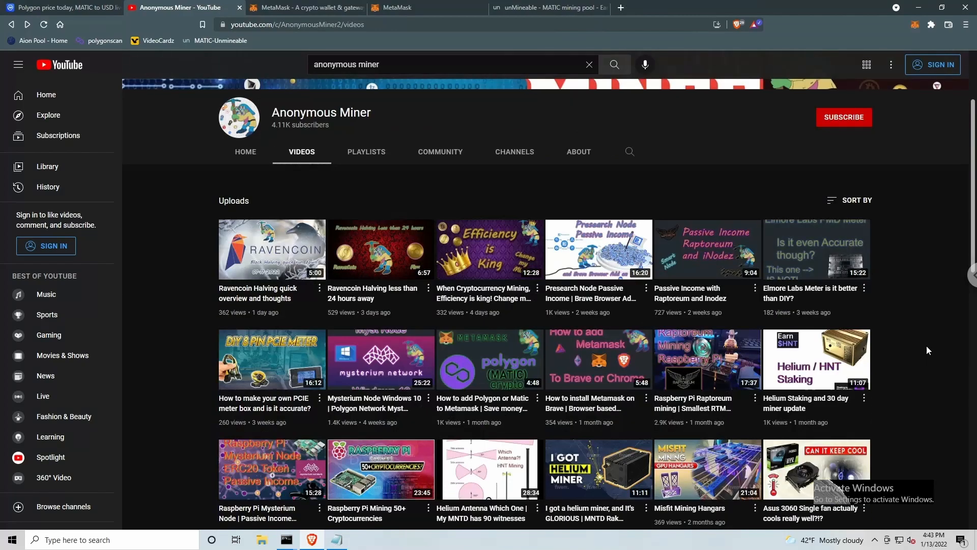
pyautogui.scroll(-3)
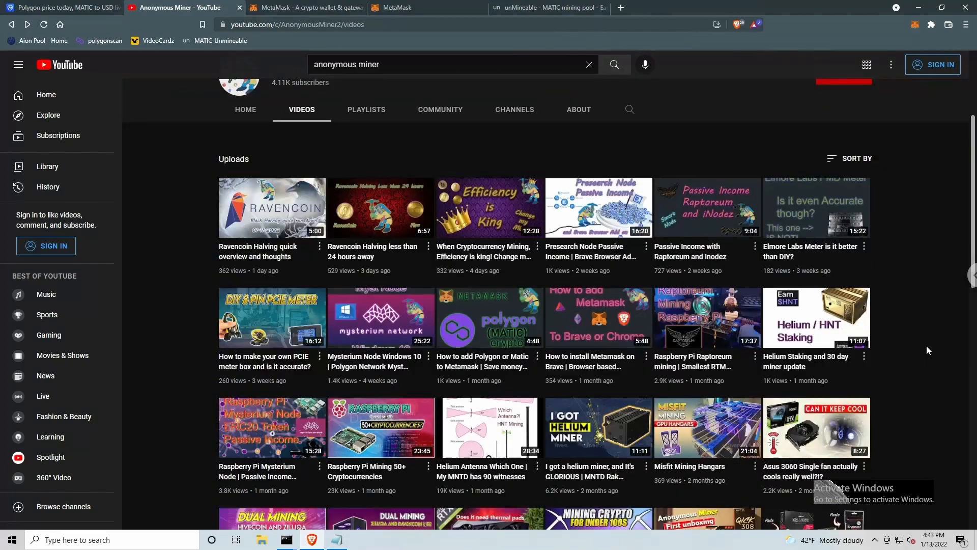
pyautogui.moveTo(592, 386)
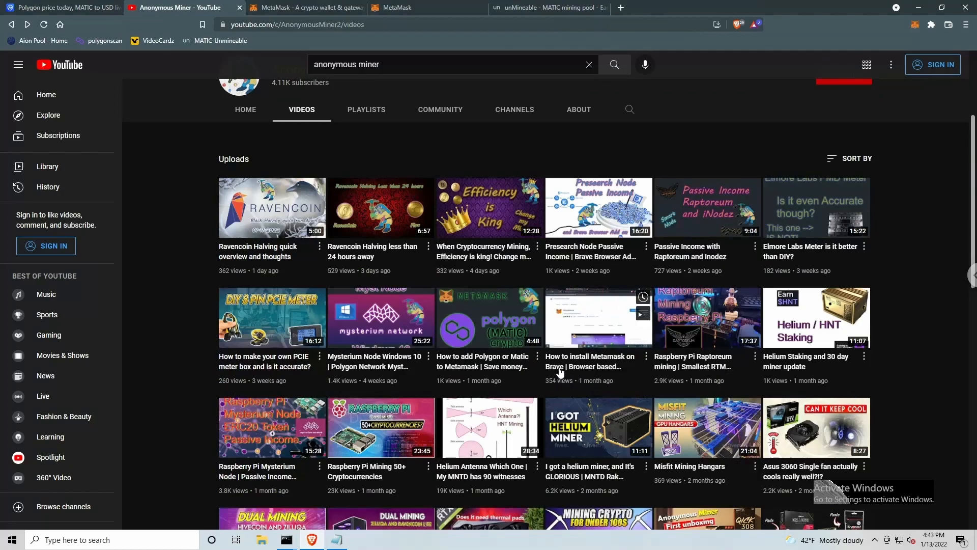
pyautogui.moveTo(564, 365)
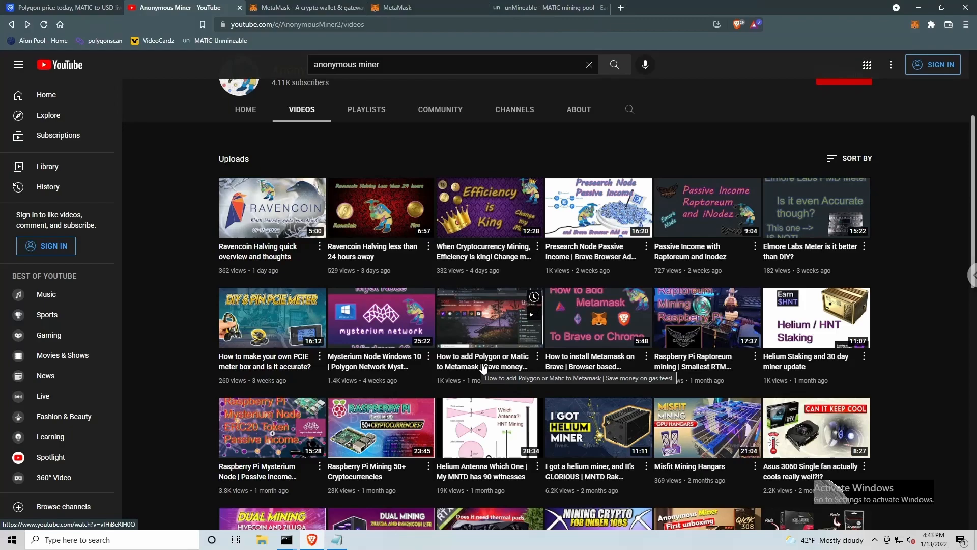
pyautogui.moveTo(204, 288)
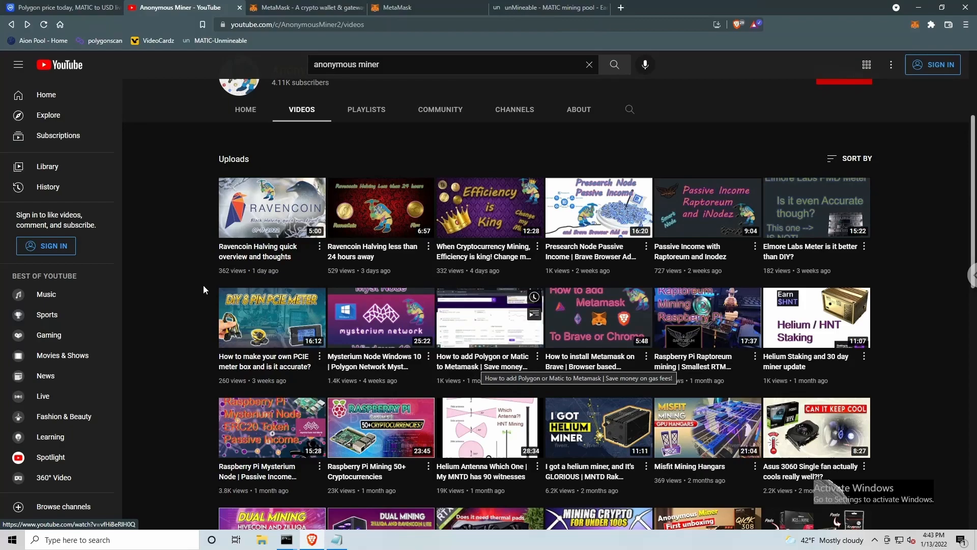
pyautogui.scroll(3)
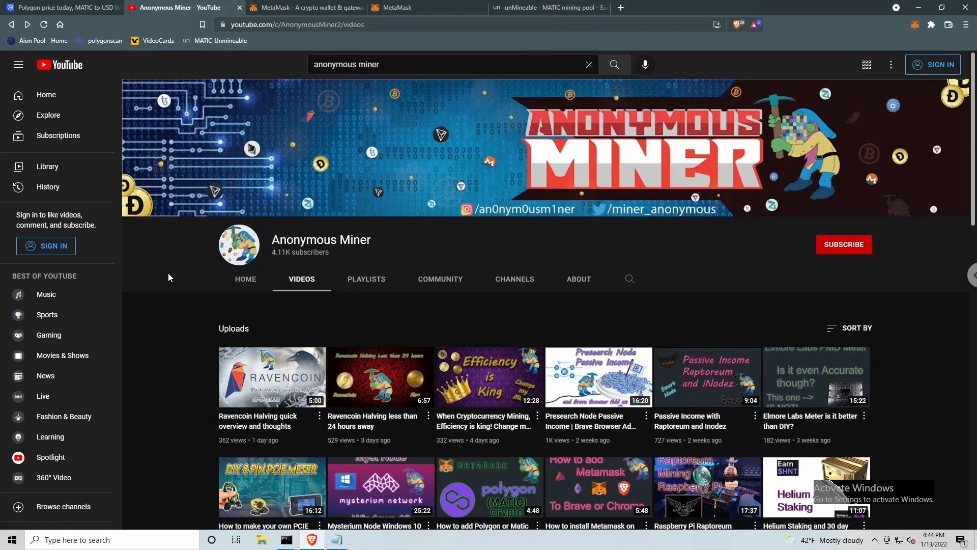
pyautogui.moveTo(347, 256)
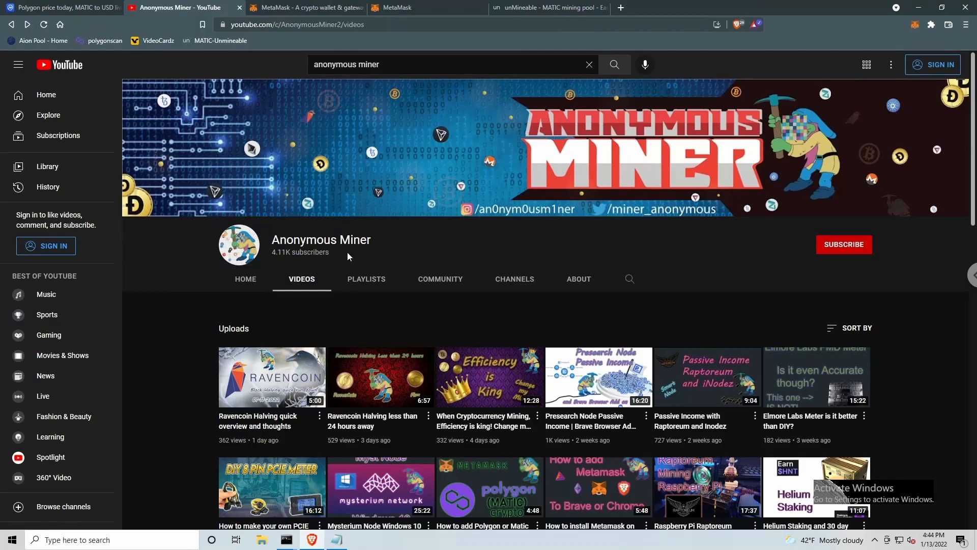
pyautogui.moveTo(846, 278)
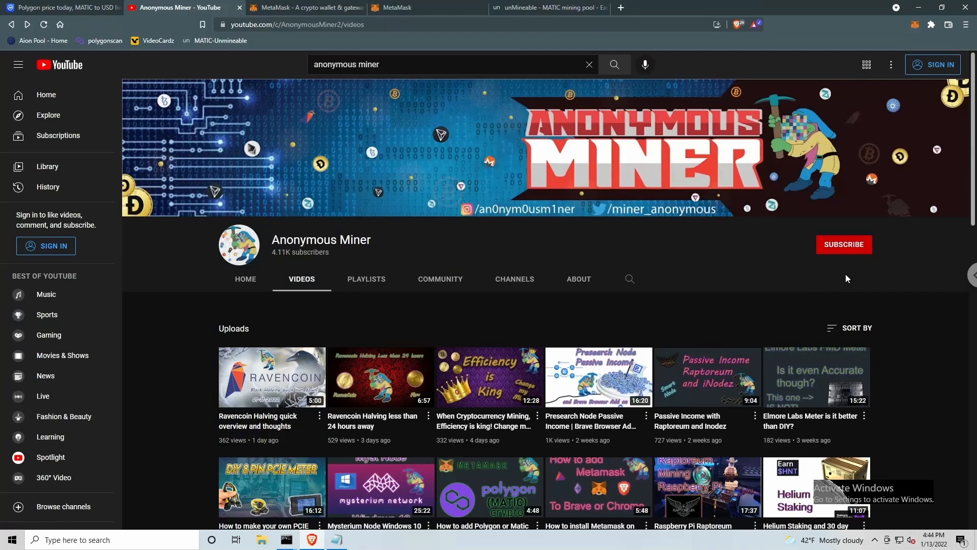
pyautogui.moveTo(545, 11)
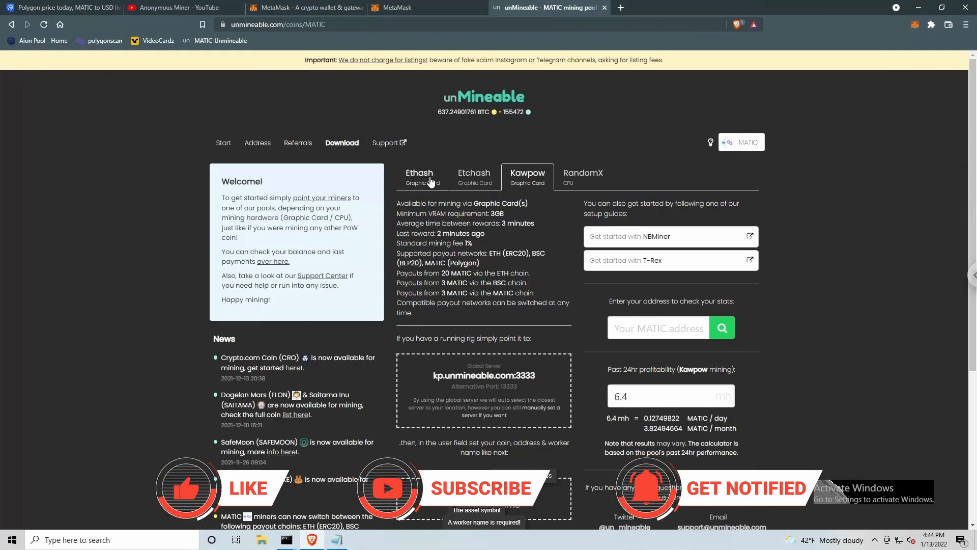
pyautogui.moveTo(492, 181)
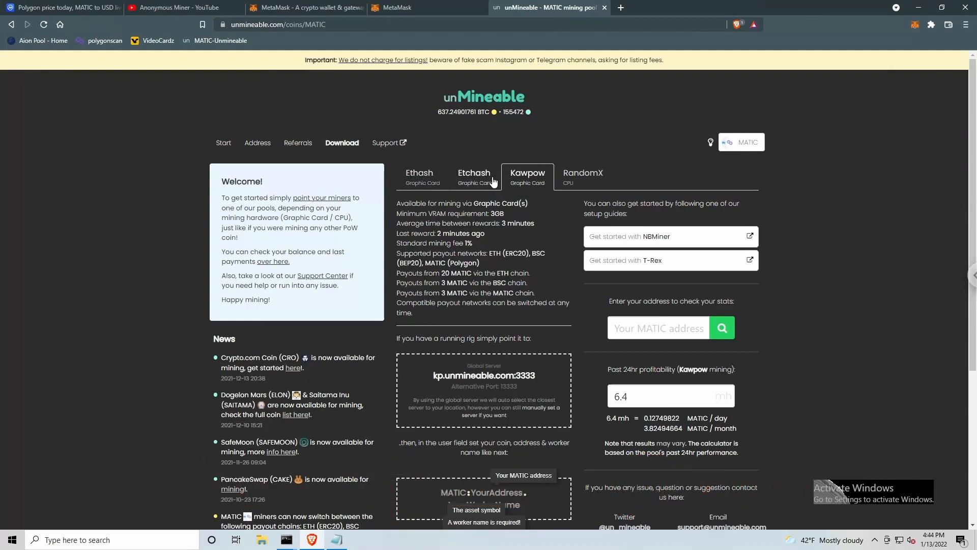
pyautogui.moveTo(474, 184)
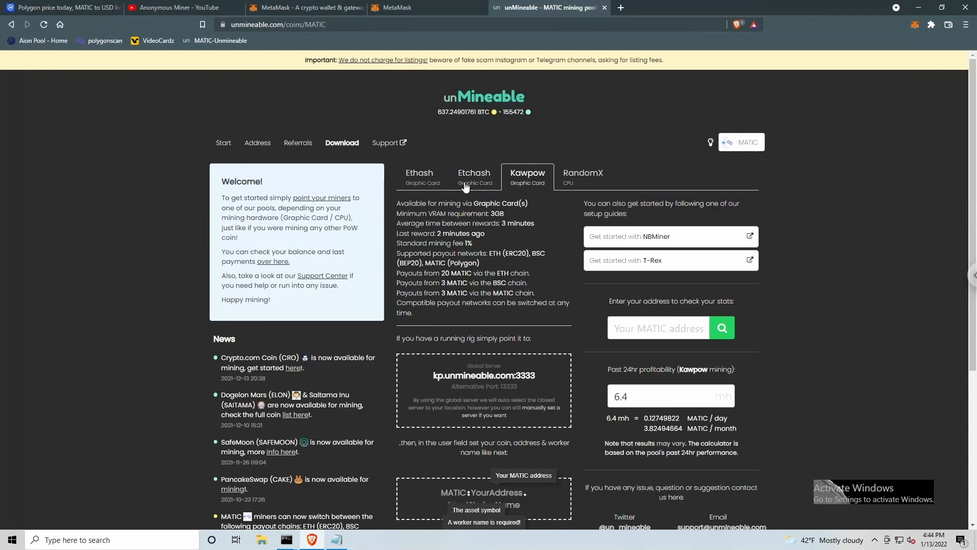
pyautogui.moveTo(534, 180)
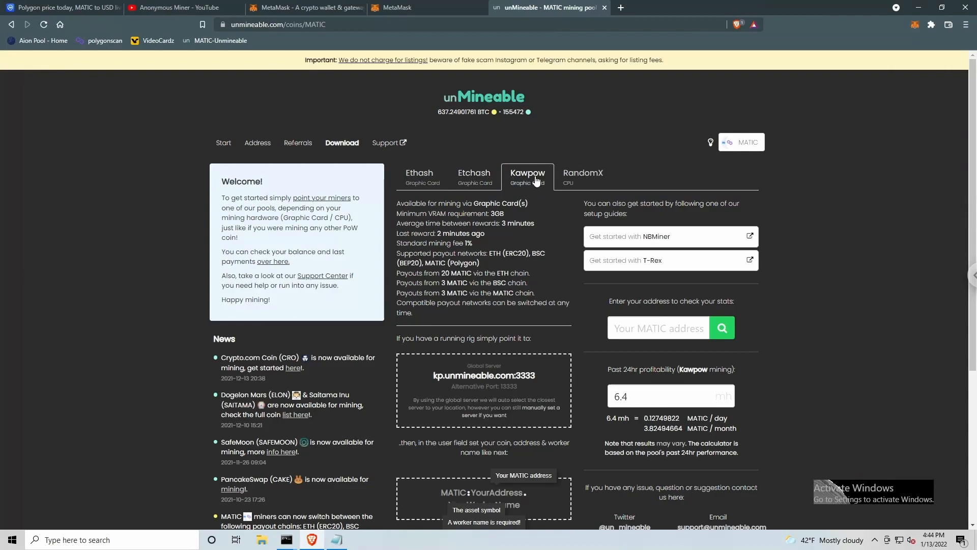
pyautogui.moveTo(556, 250)
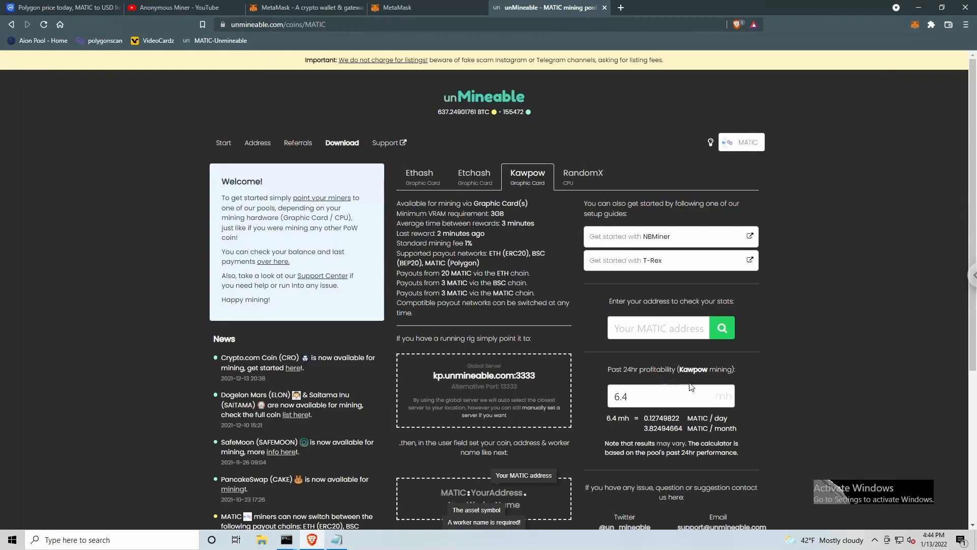
pyautogui.moveTo(643, 424)
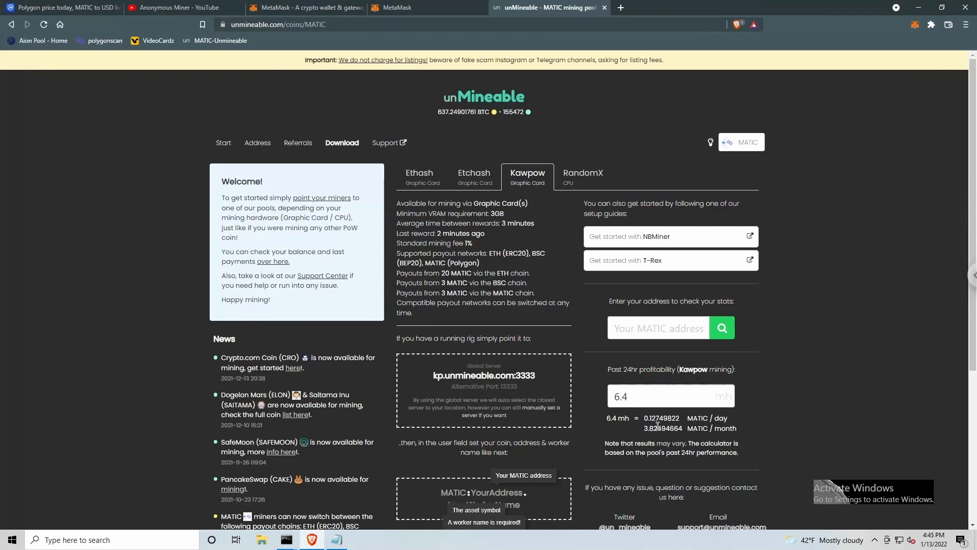
pyautogui.moveTo(649, 438)
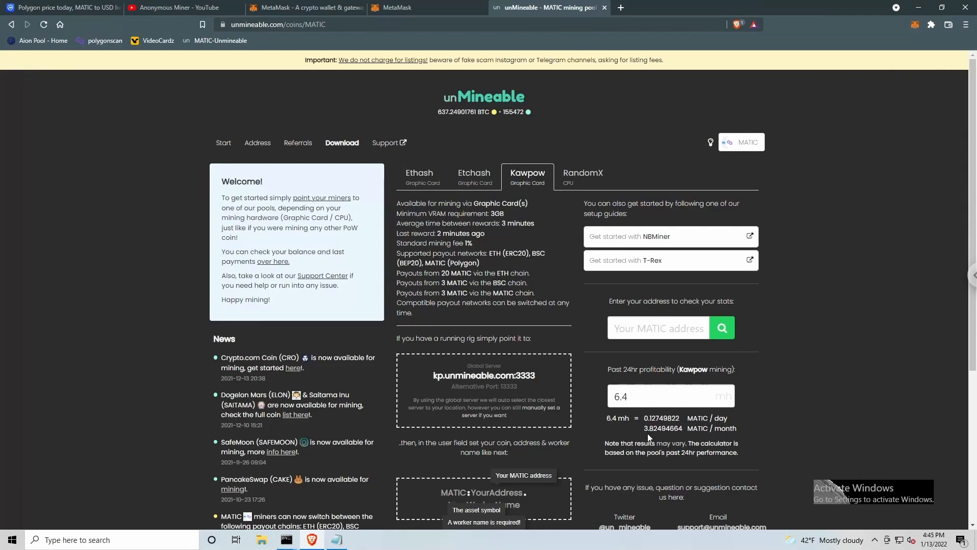
pyautogui.moveTo(673, 436)
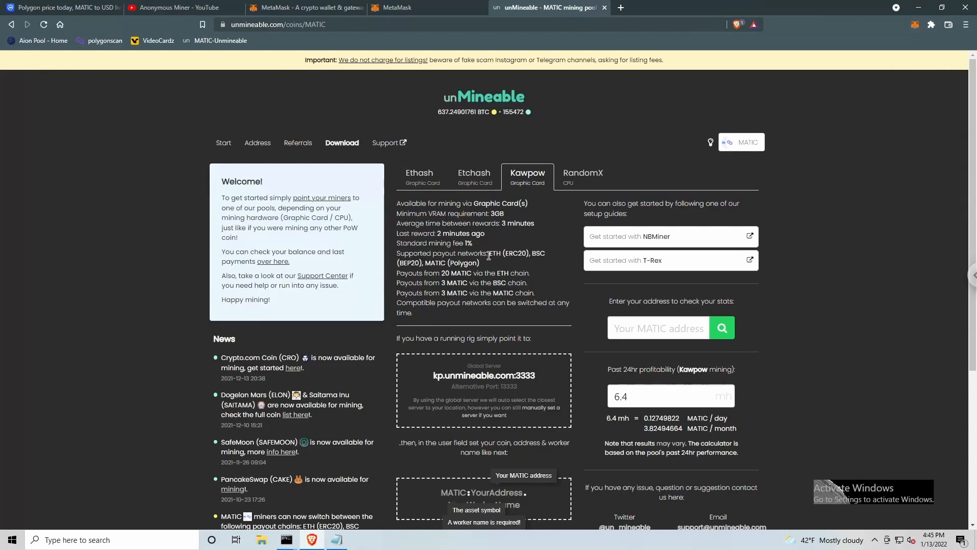
pyautogui.moveTo(515, 268)
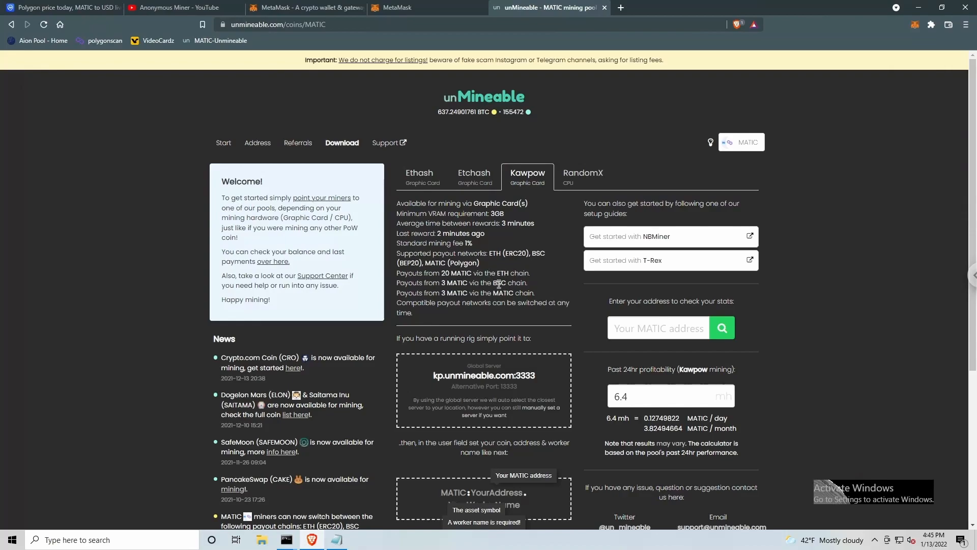
pyautogui.moveTo(477, 294)
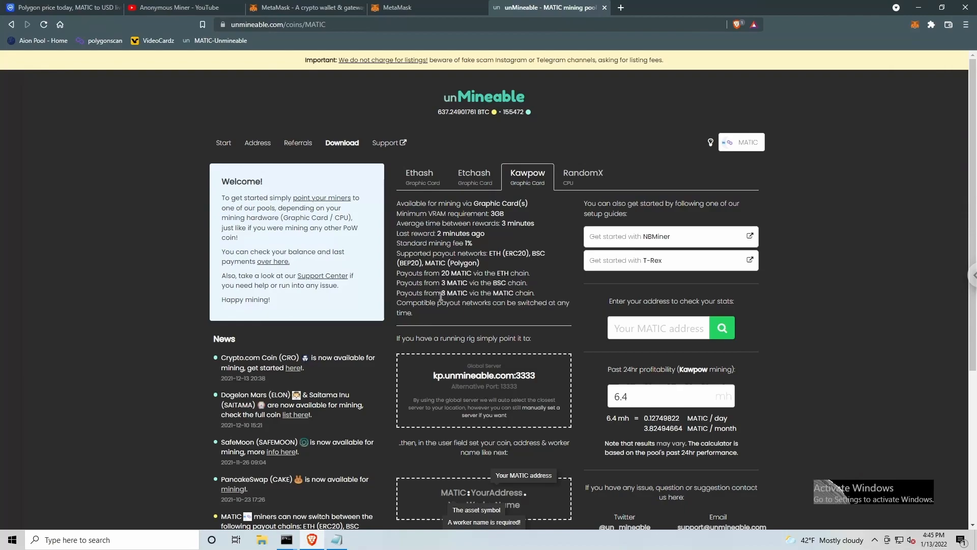
pyautogui.moveTo(449, 275)
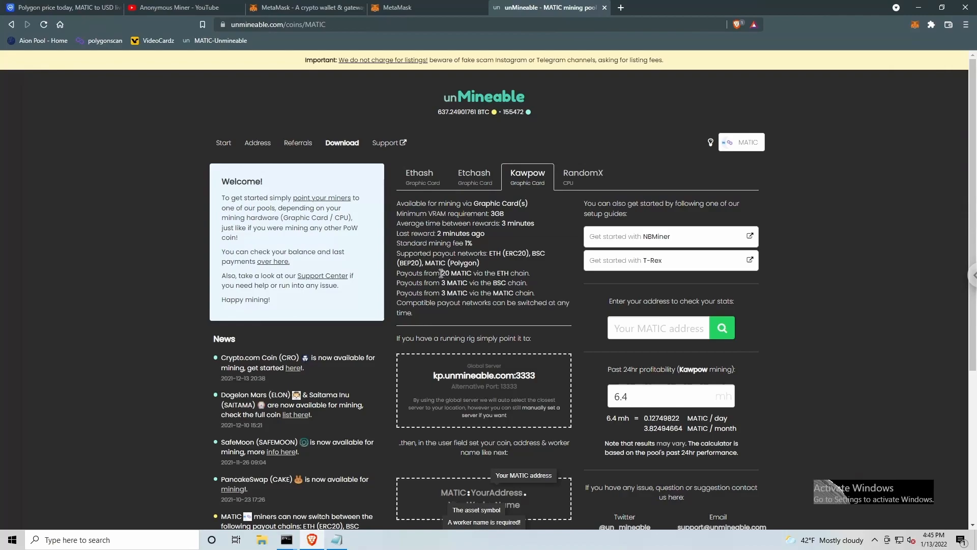
pyautogui.moveTo(661, 434)
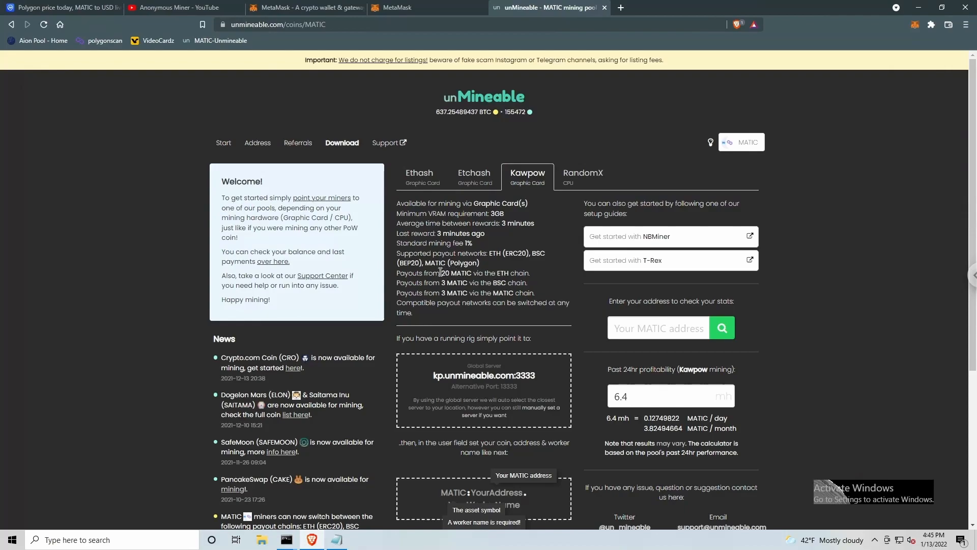
pyautogui.moveTo(560, 321)
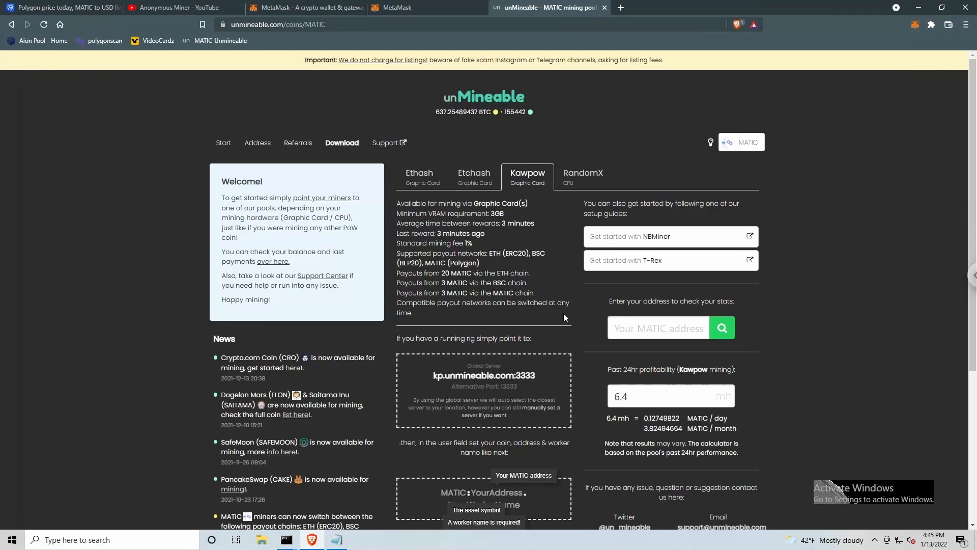
pyautogui.moveTo(569, 311)
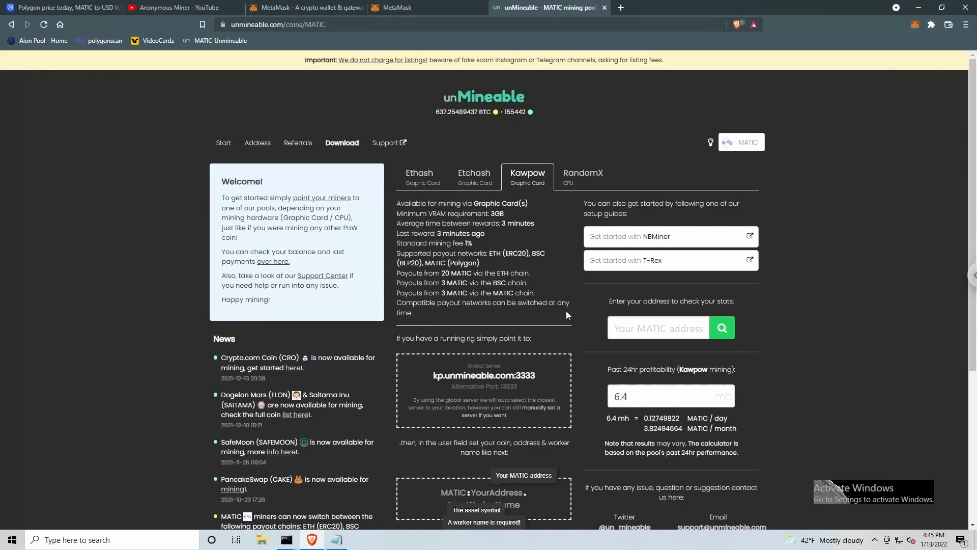
pyautogui.moveTo(575, 344)
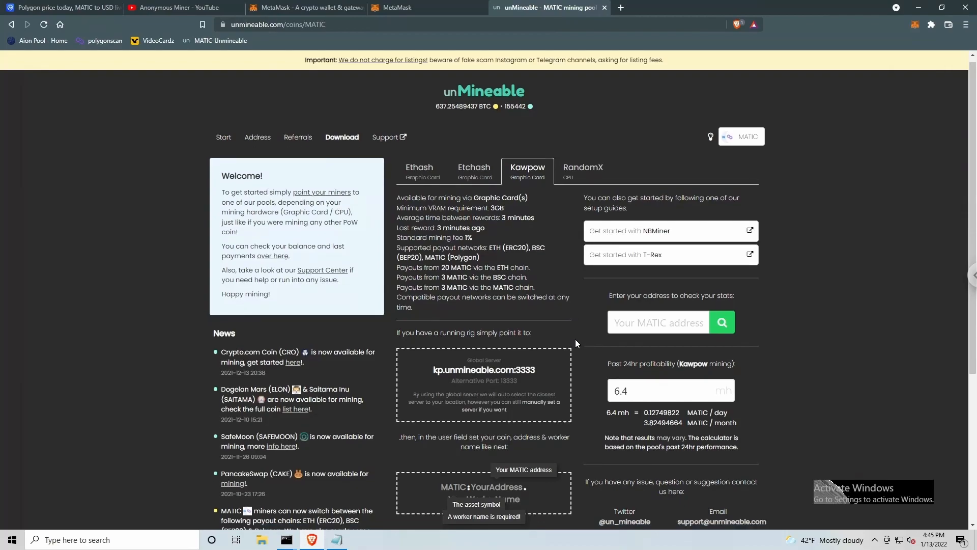
pyautogui.scroll(-3)
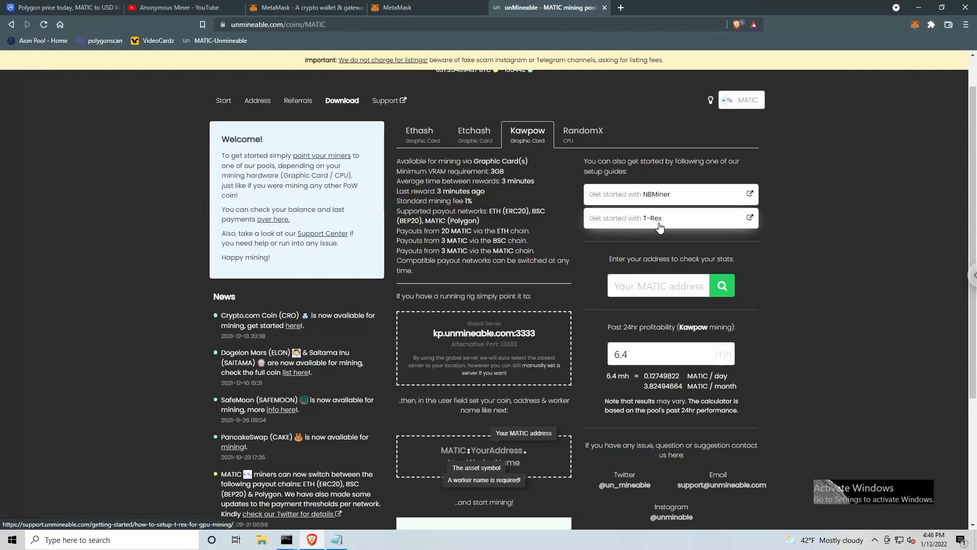
pyautogui.moveTo(586, 235)
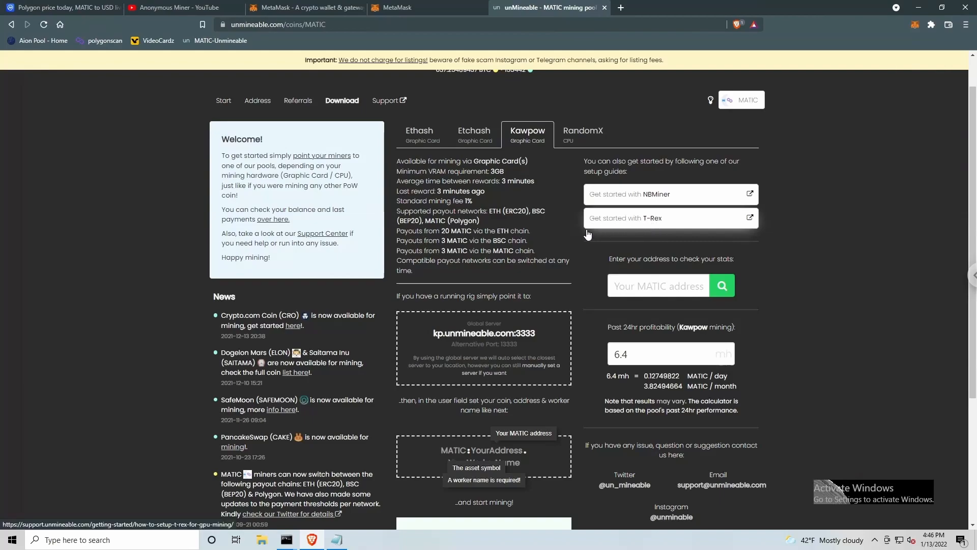
pyautogui.scroll(-3)
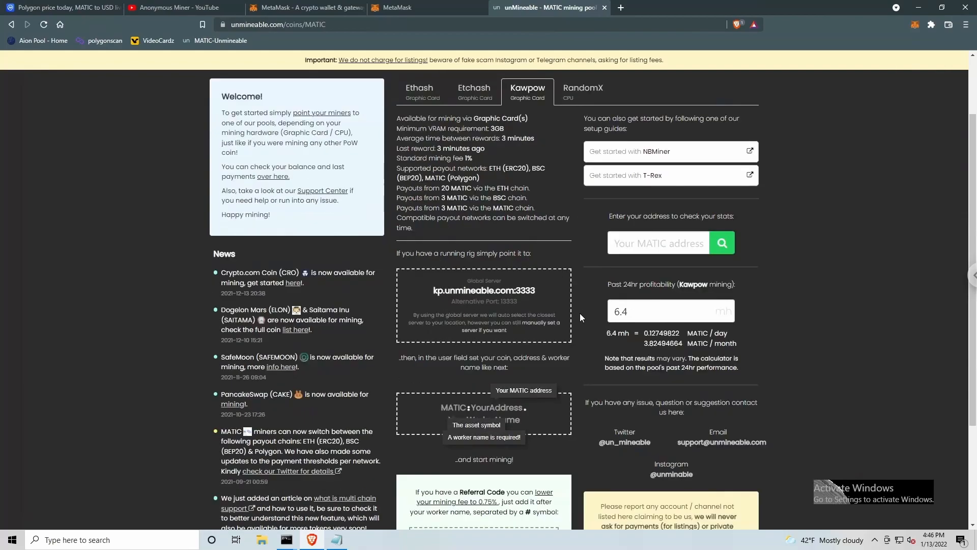
pyautogui.moveTo(535, 306)
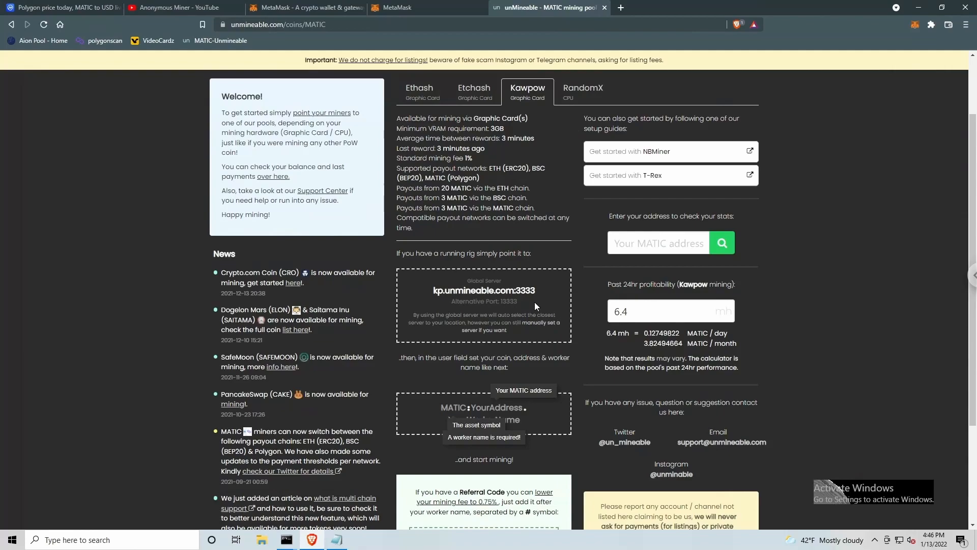
pyautogui.moveTo(403, 306)
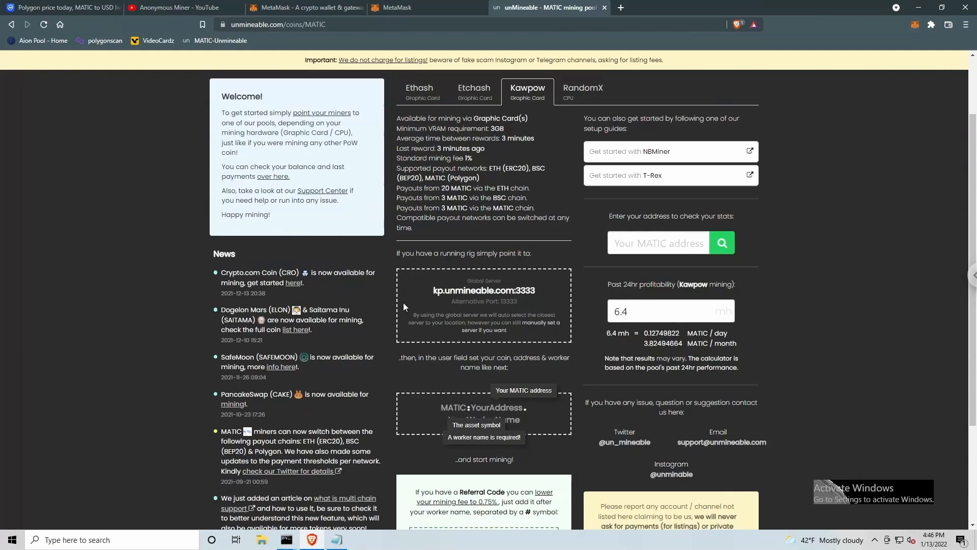
pyautogui.moveTo(491, 403)
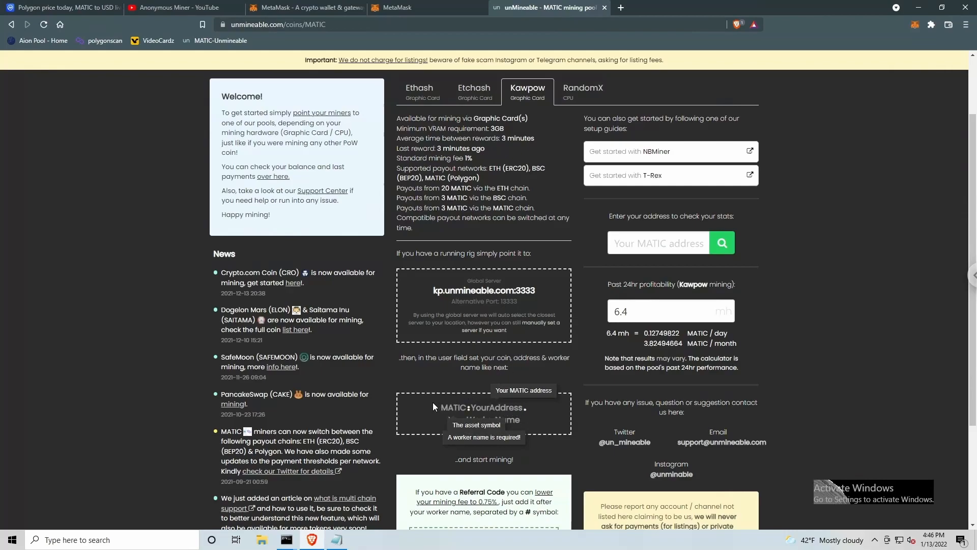
pyautogui.moveTo(498, 414)
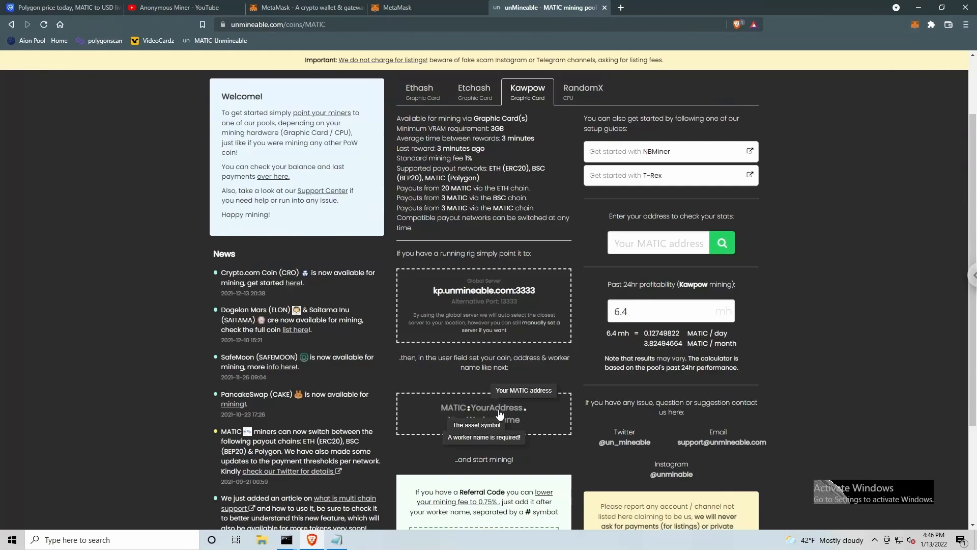
pyautogui.moveTo(503, 414)
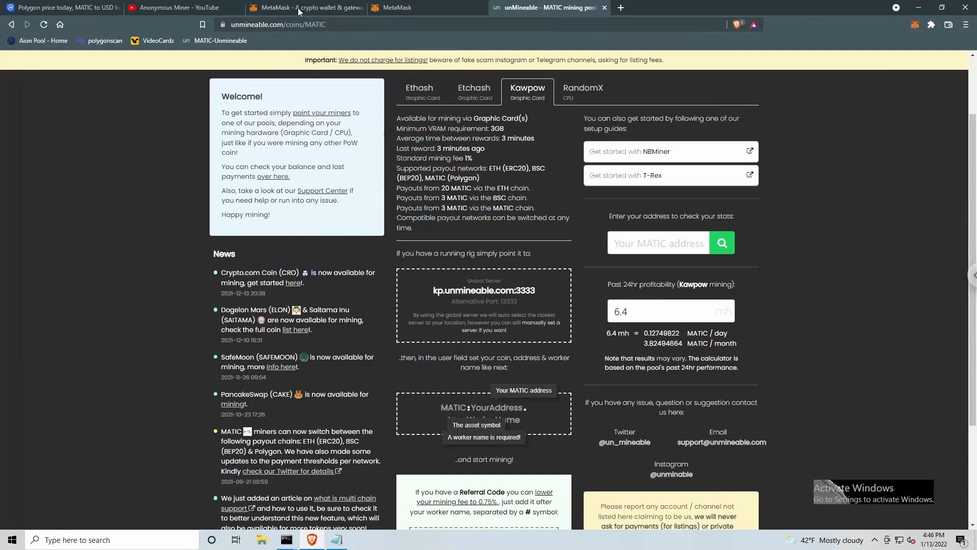
# Step: Switch the MetaMask wallet from Polygon Mainnet to Ethereum Mainnet and reopen the network list
pyautogui.click(300, 8)
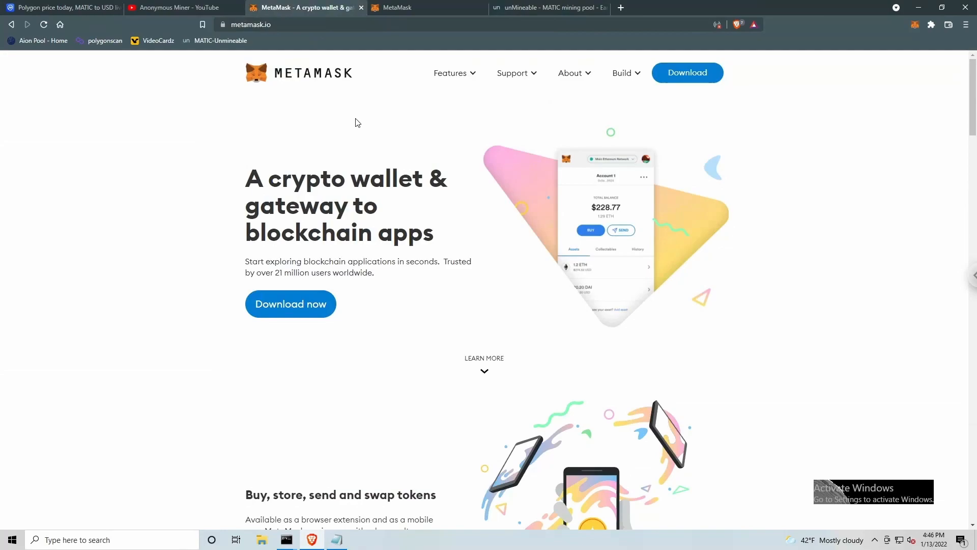
pyautogui.moveTo(252, 303)
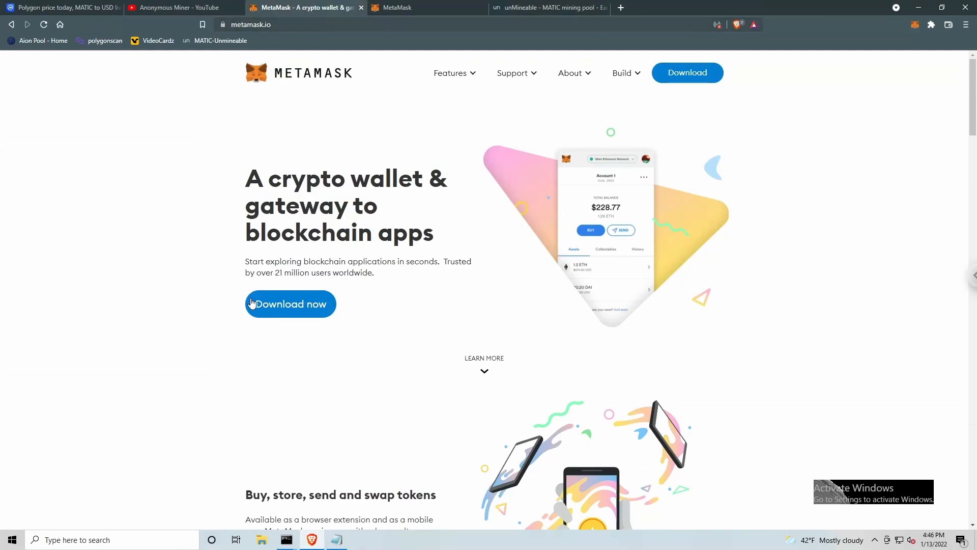
pyautogui.moveTo(306, 315)
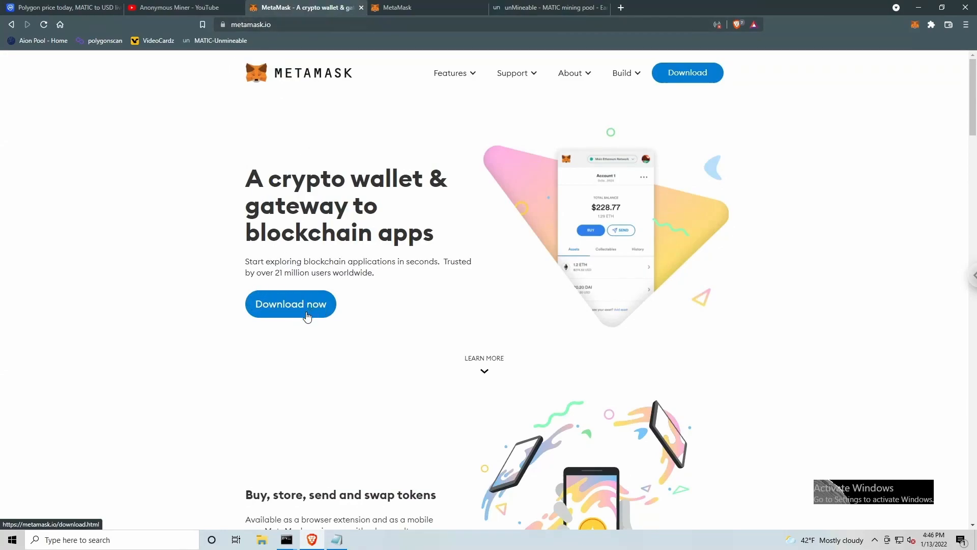
pyautogui.moveTo(330, 337)
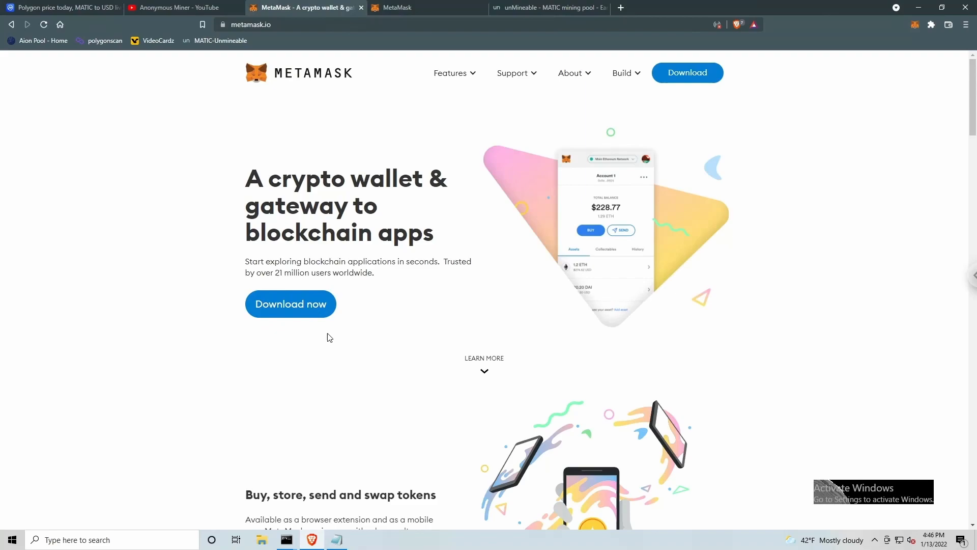
pyautogui.moveTo(269, 331)
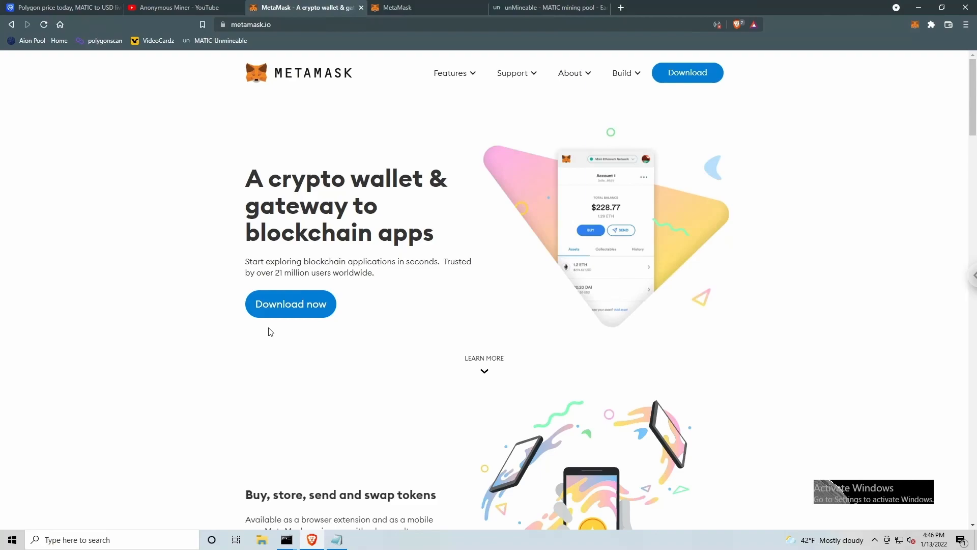
pyautogui.moveTo(323, 339)
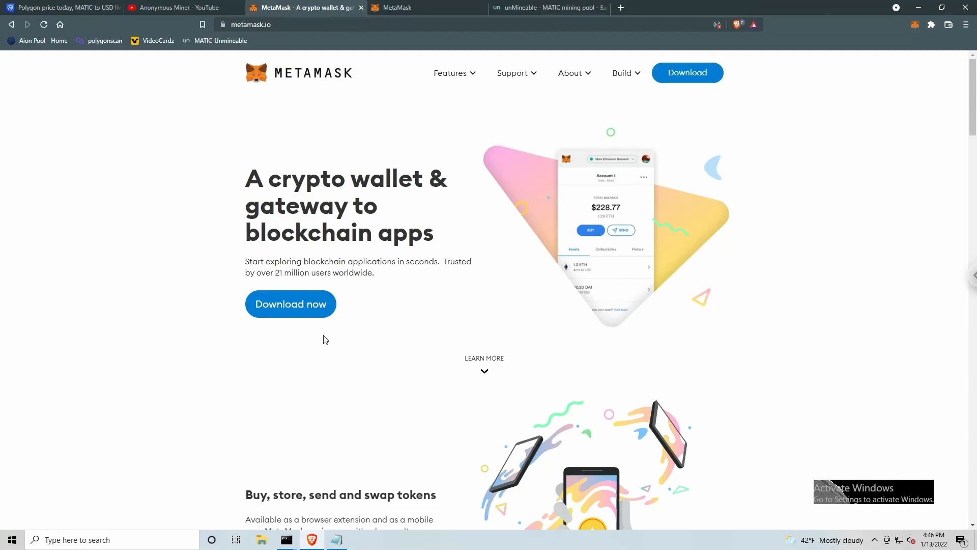
pyautogui.moveTo(832, 187)
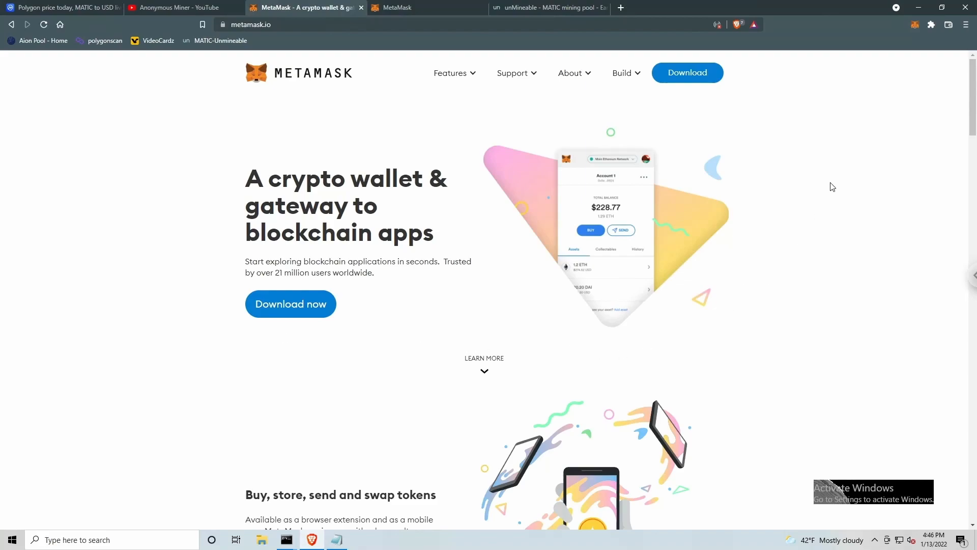
pyautogui.moveTo(915, 25)
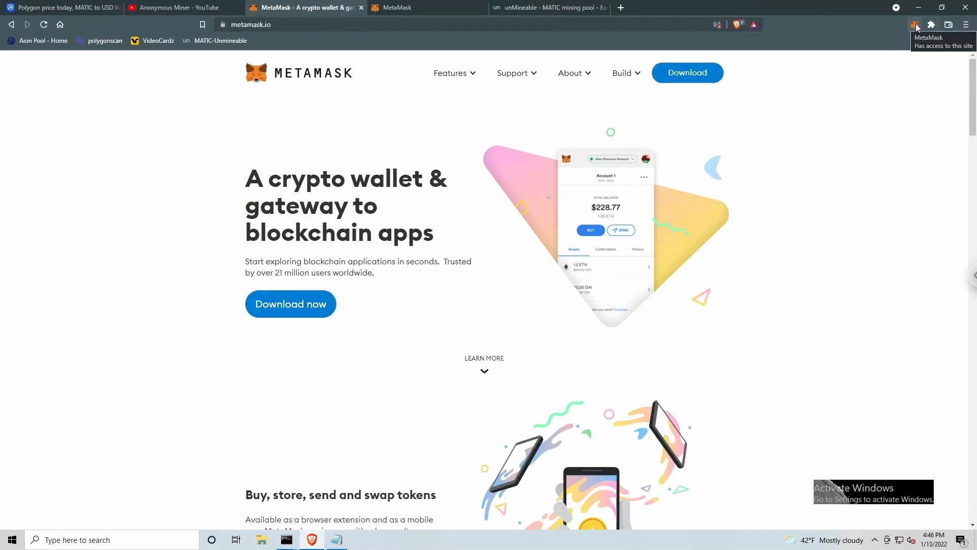
pyautogui.click(915, 24)
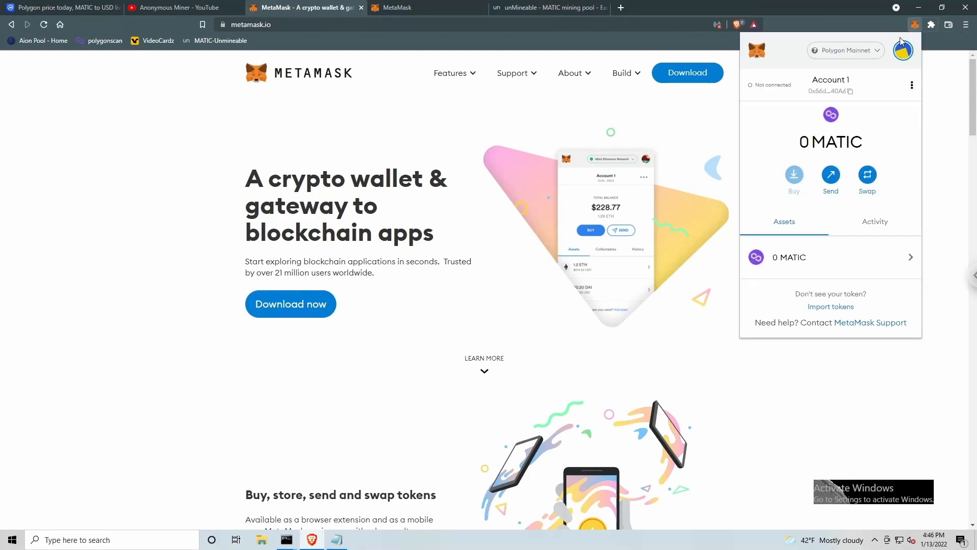
pyautogui.click(845, 50)
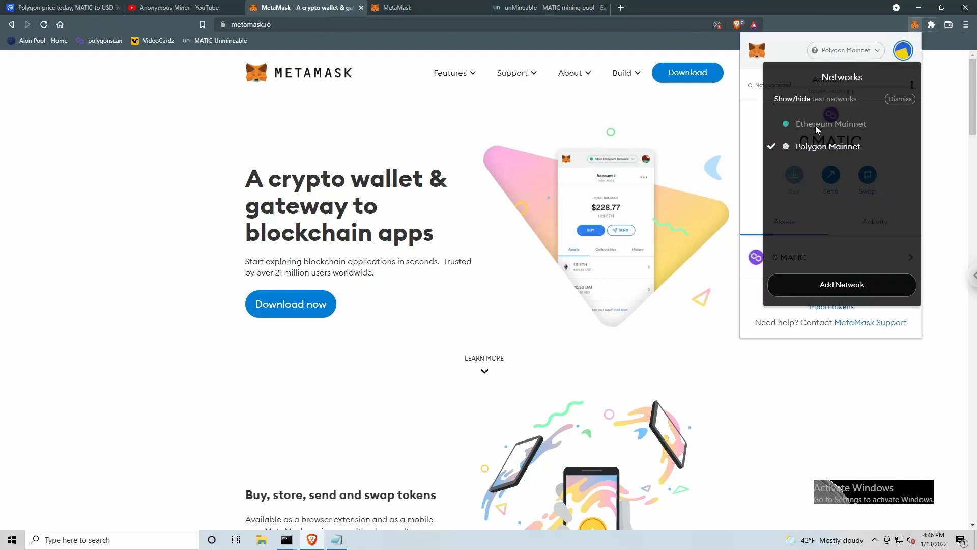
pyautogui.click(830, 123)
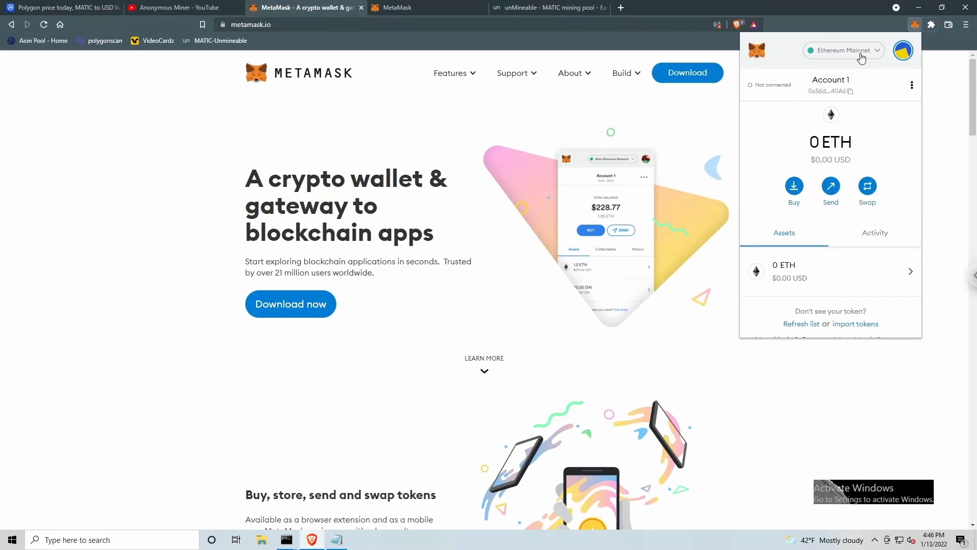
pyautogui.click(843, 51)
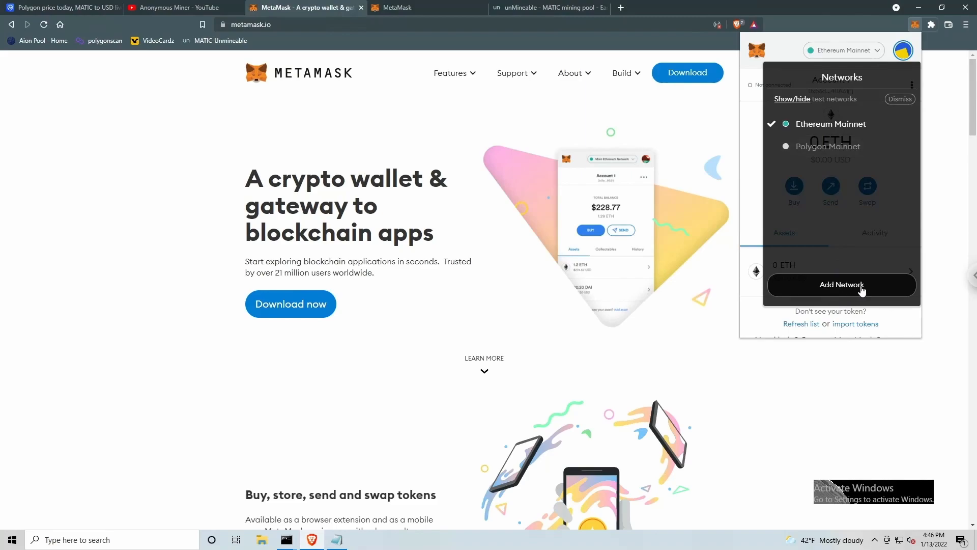
pyautogui.moveTo(432, 21)
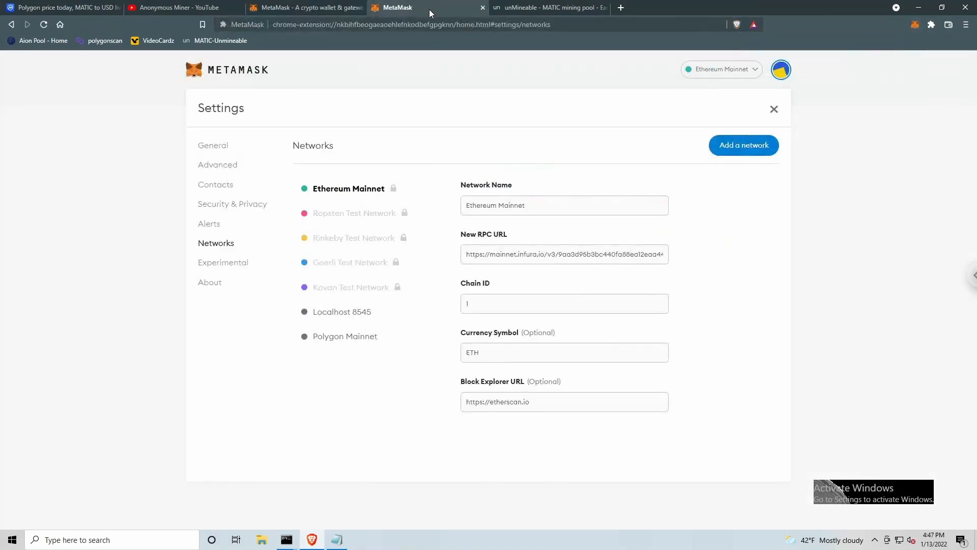
# Step: Switch the MetaMask wallet back to the Polygon Mainnet network
pyautogui.click(719, 70)
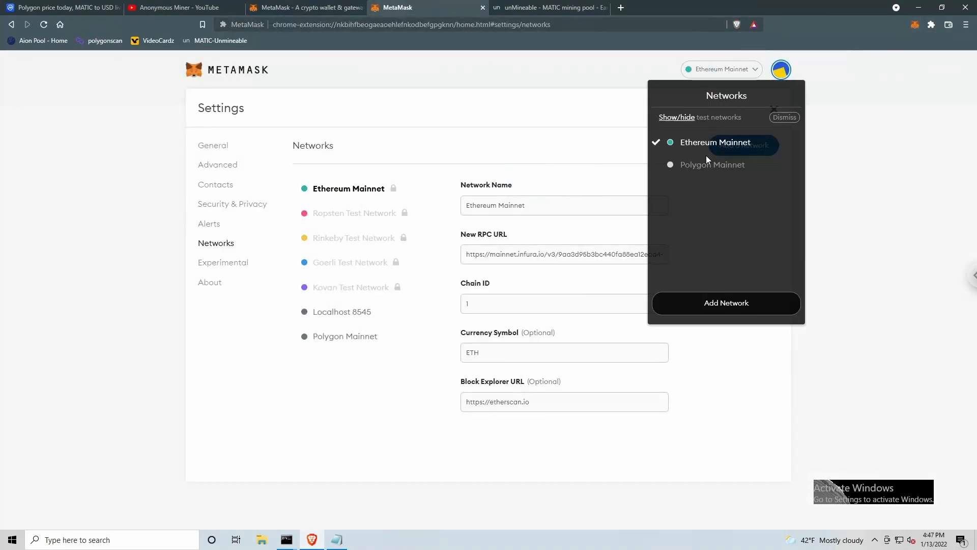
pyautogui.click(712, 164)
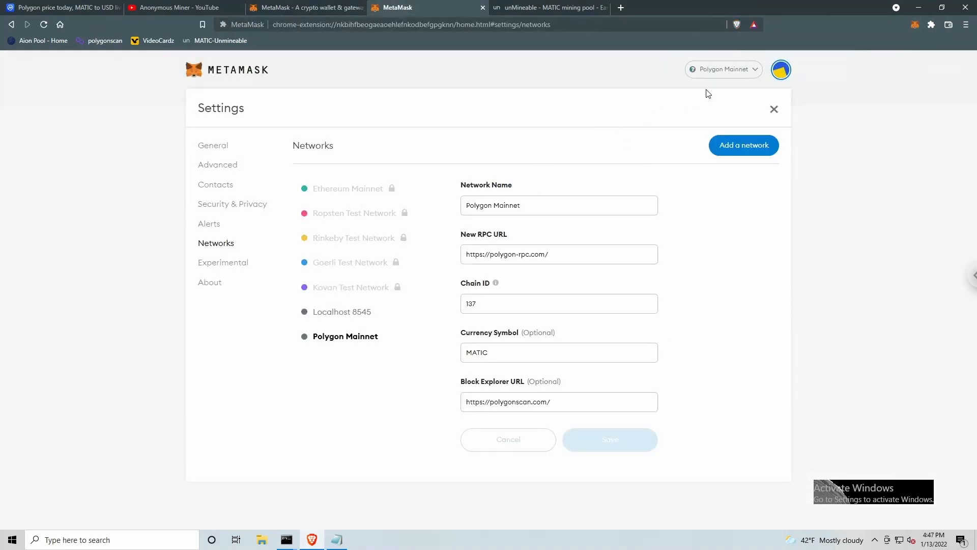
pyautogui.moveTo(438, 203)
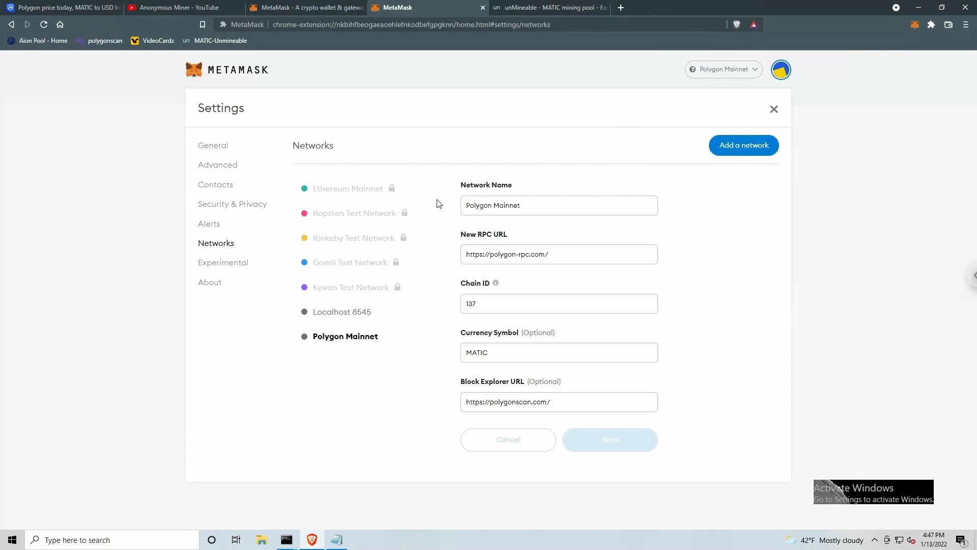
pyautogui.moveTo(428, 366)
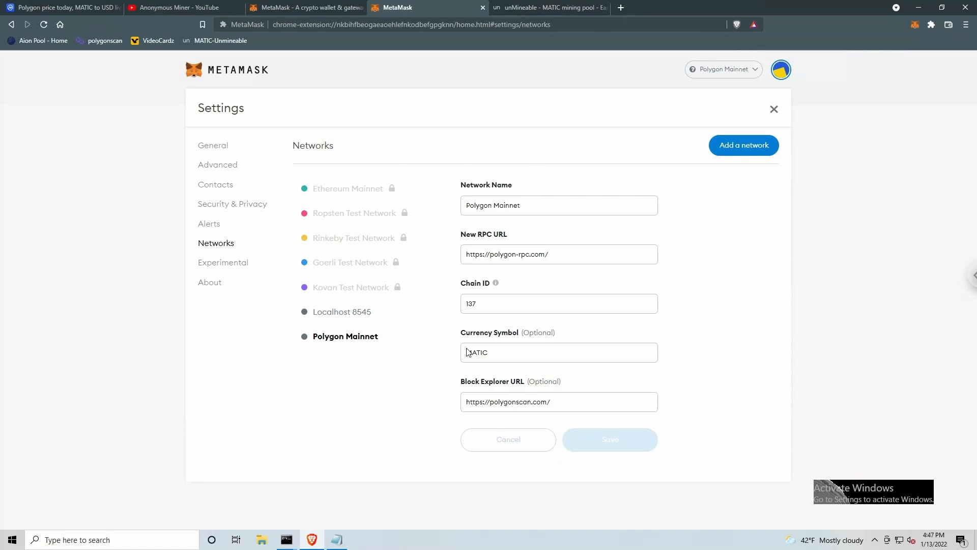
pyautogui.moveTo(441, 355)
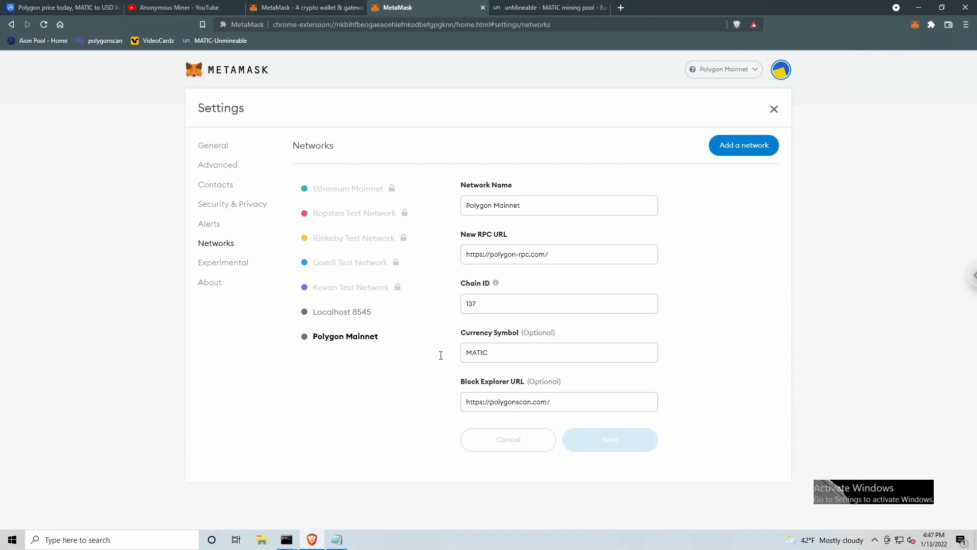
pyautogui.moveTo(438, 361)
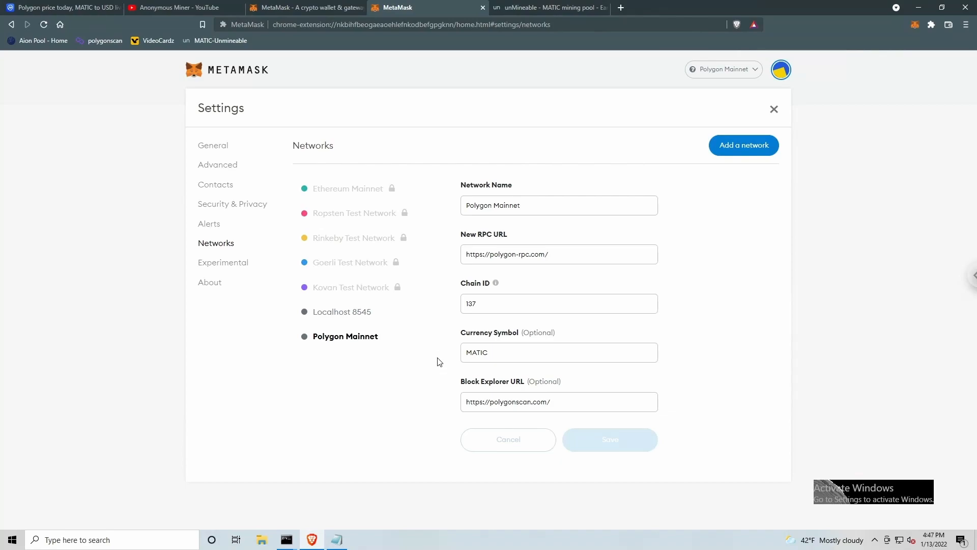
pyautogui.moveTo(434, 389)
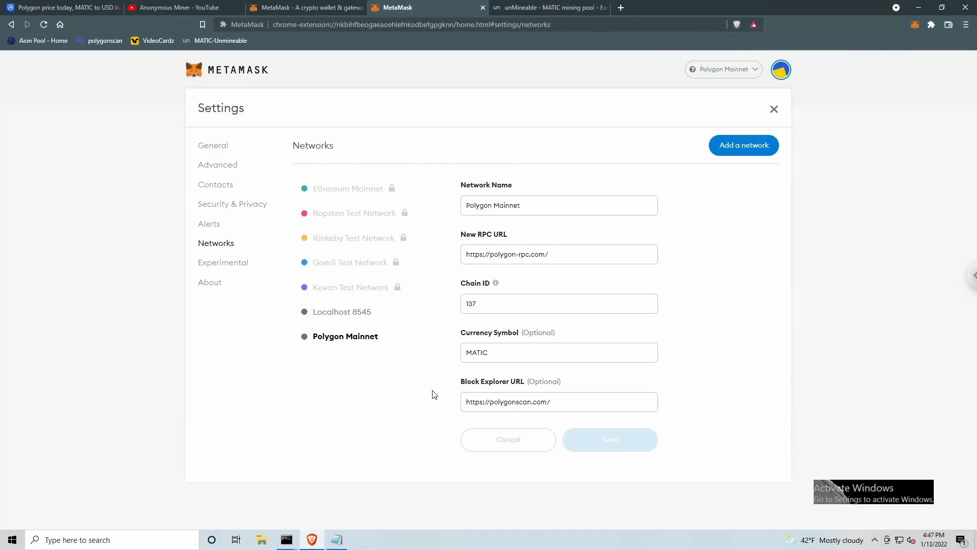
pyautogui.moveTo(434, 321)
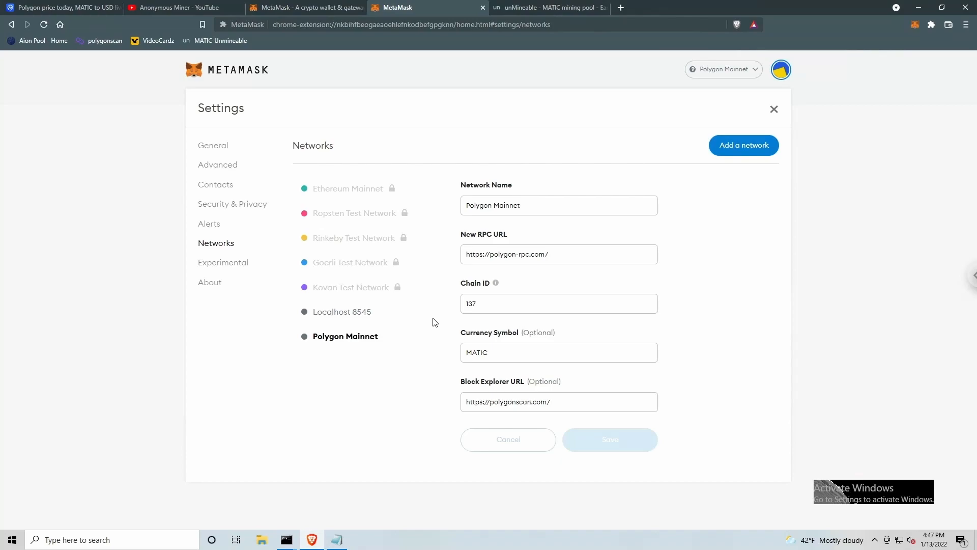
pyautogui.moveTo(802, 30)
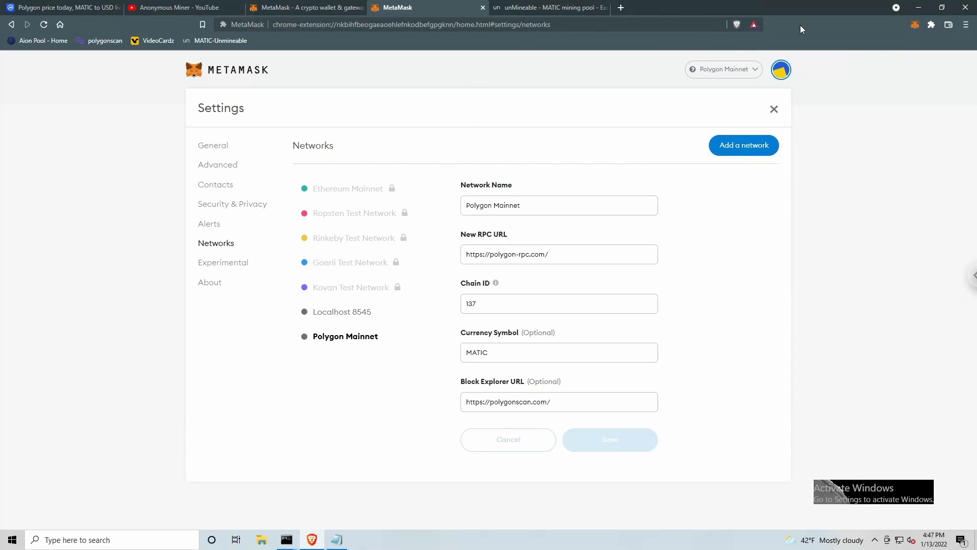
pyautogui.moveTo(915, 25)
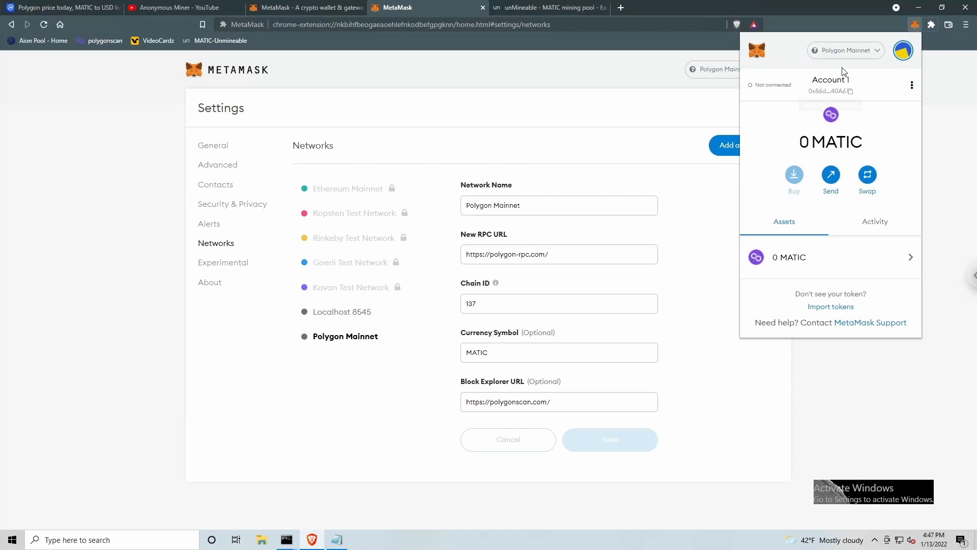
pyautogui.moveTo(829, 91)
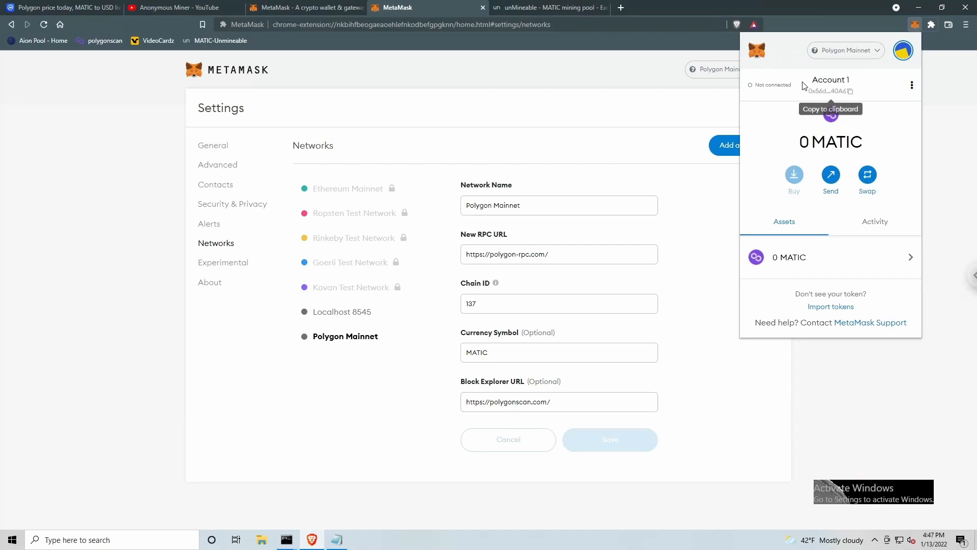
pyautogui.moveTo(747, 99)
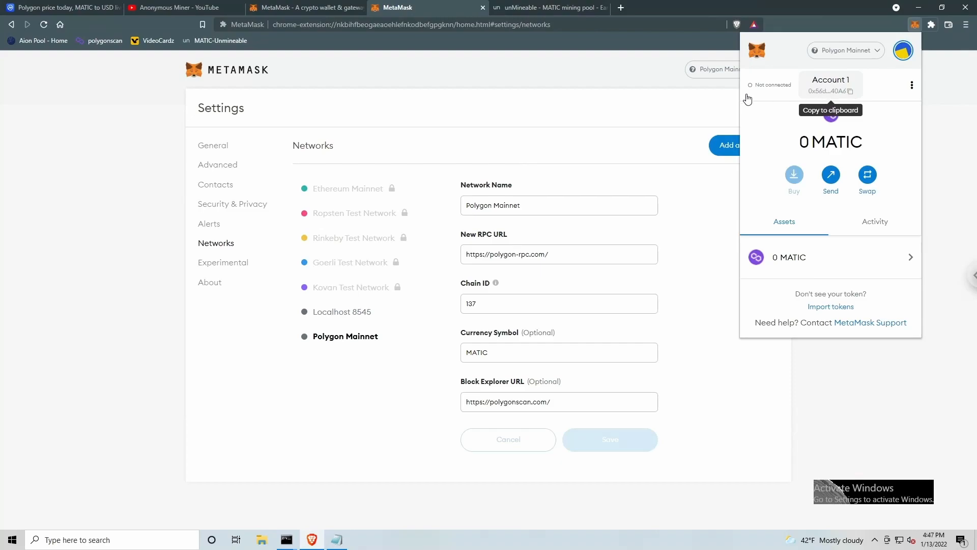
# Step: Copy the Account 1 wallet address from MetaMask on Polygon Mainnet
pyautogui.click(545, 8)
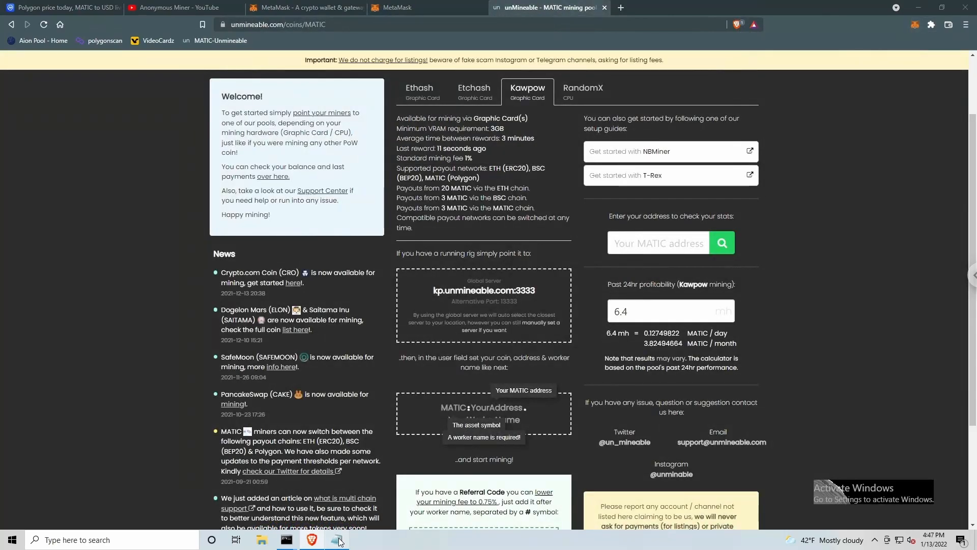
# Step: Bring up the MATIC-unmineable_youtube batch file in Notepad from the taskbar
pyautogui.click(337, 540)
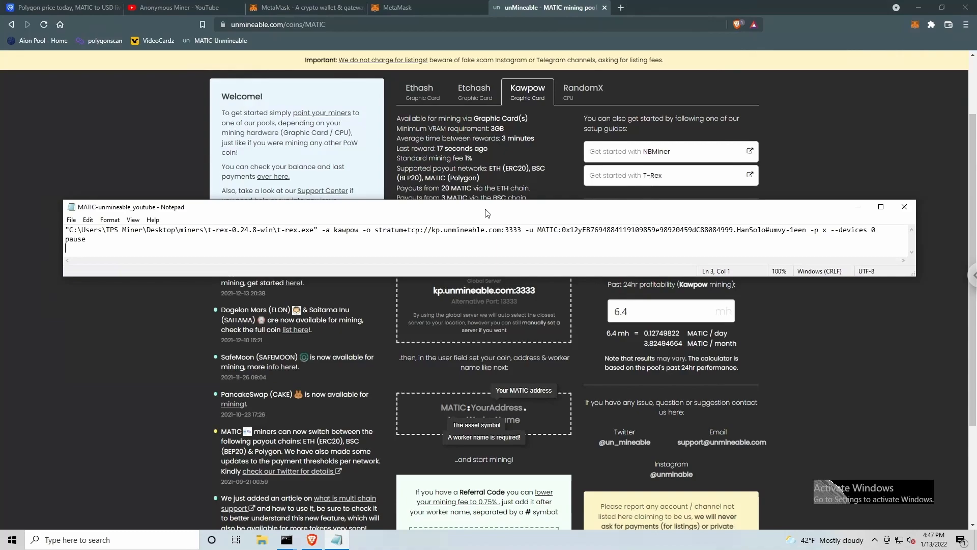
pyautogui.moveTo(530, 91)
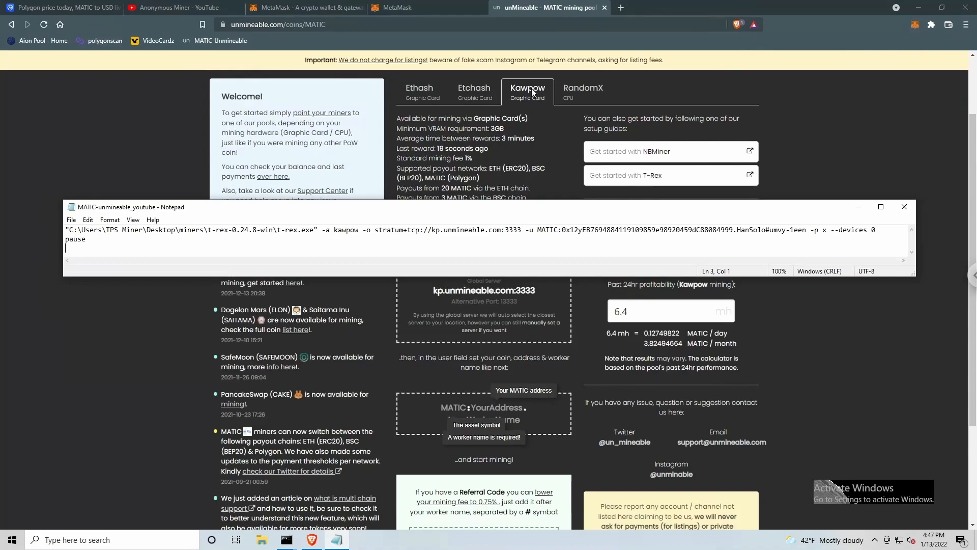
pyautogui.moveTo(336, 237)
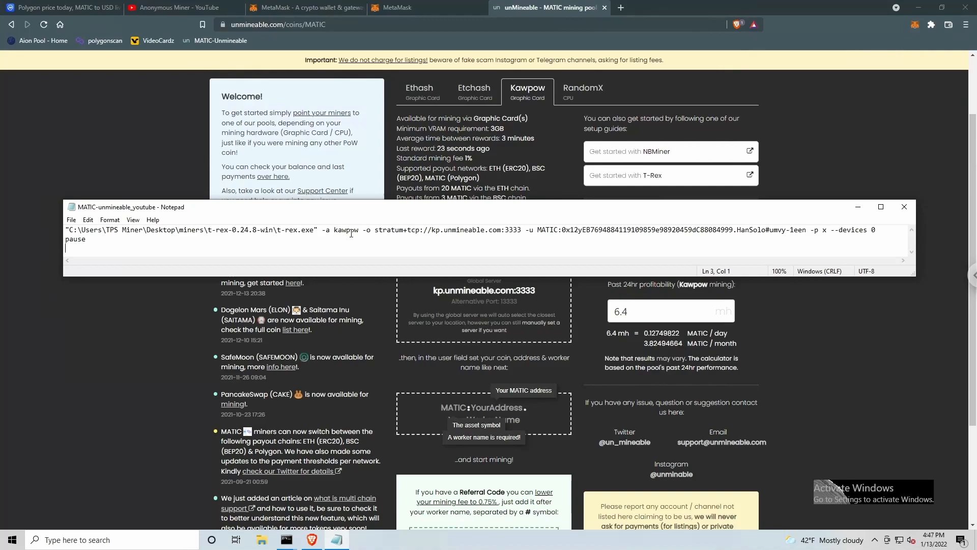
pyautogui.moveTo(400, 235)
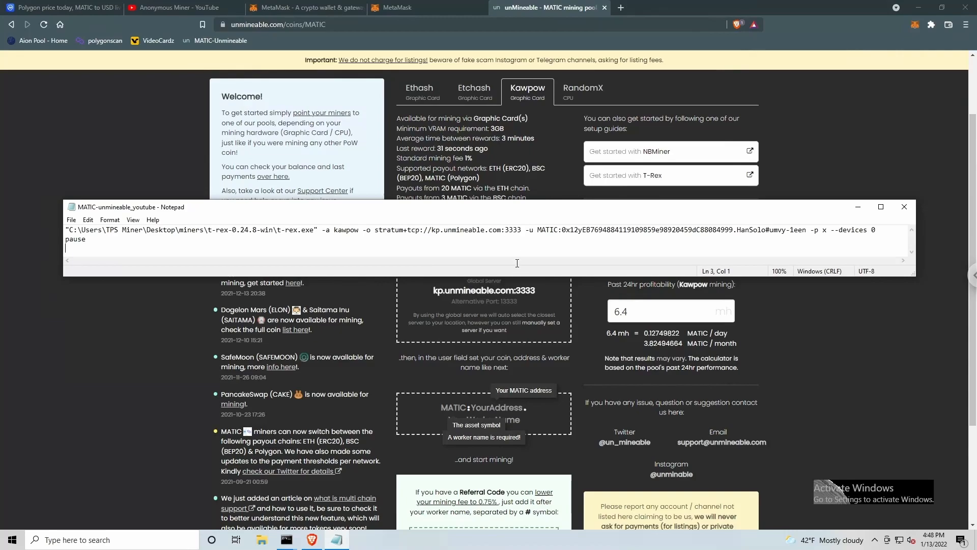
pyautogui.moveTo(560, 304)
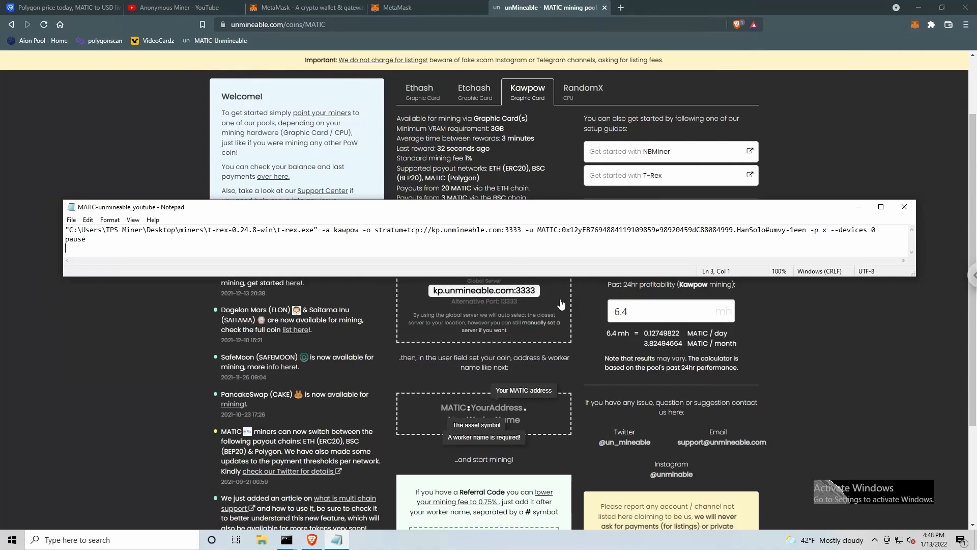
pyautogui.moveTo(466, 385)
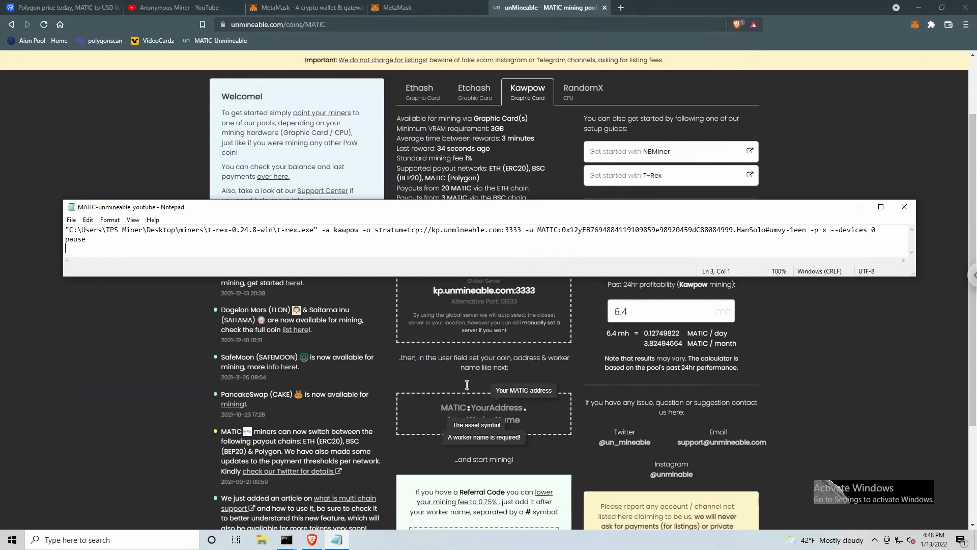
pyautogui.moveTo(461, 413)
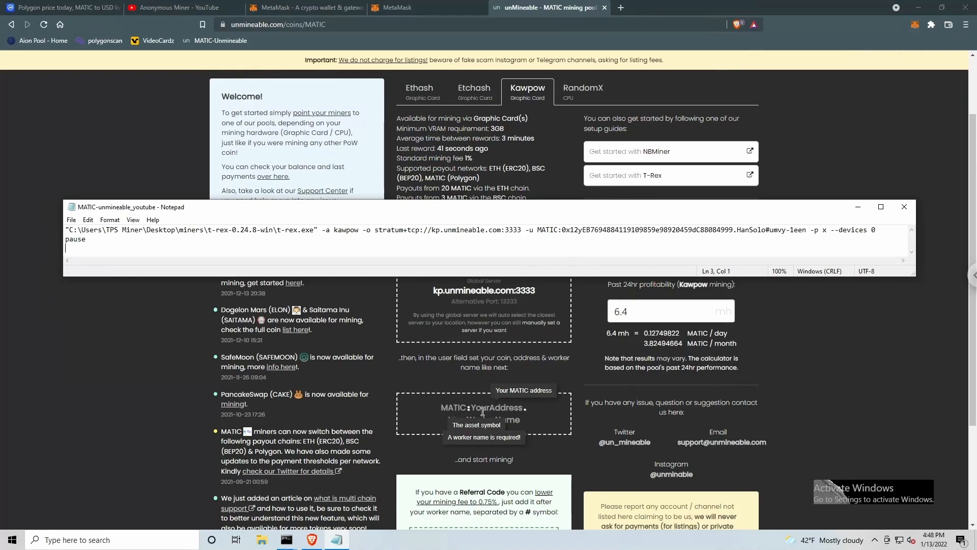
pyautogui.moveTo(506, 414)
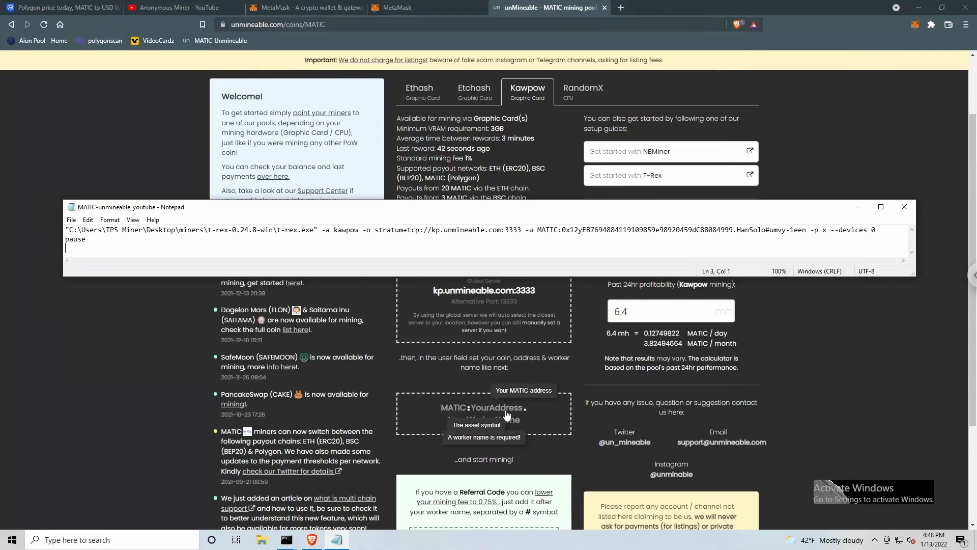
pyautogui.moveTo(523, 413)
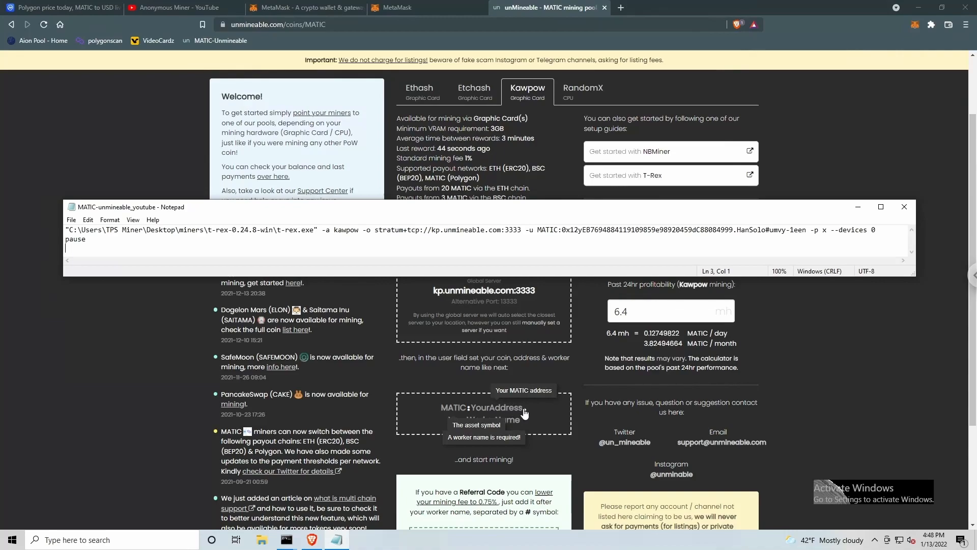
pyautogui.moveTo(560, 245)
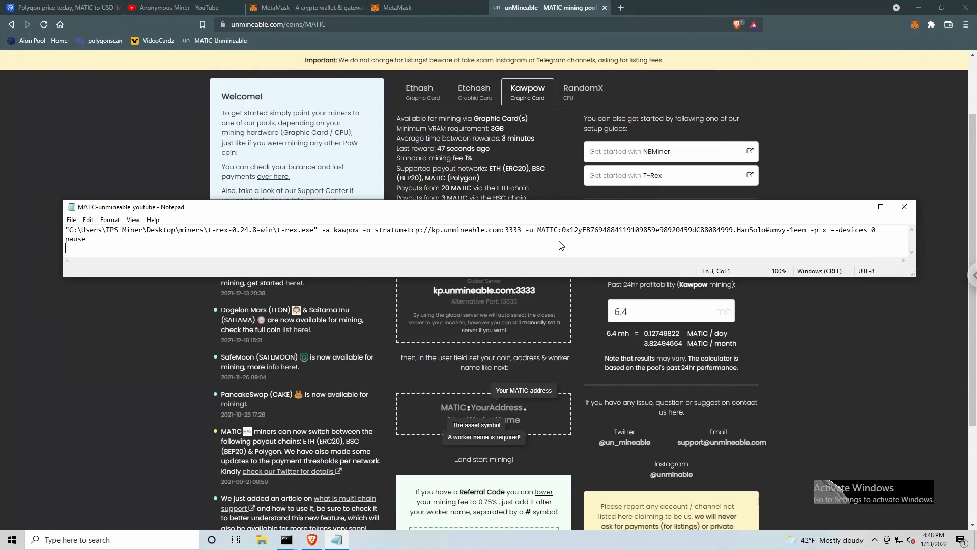
pyautogui.moveTo(560, 237)
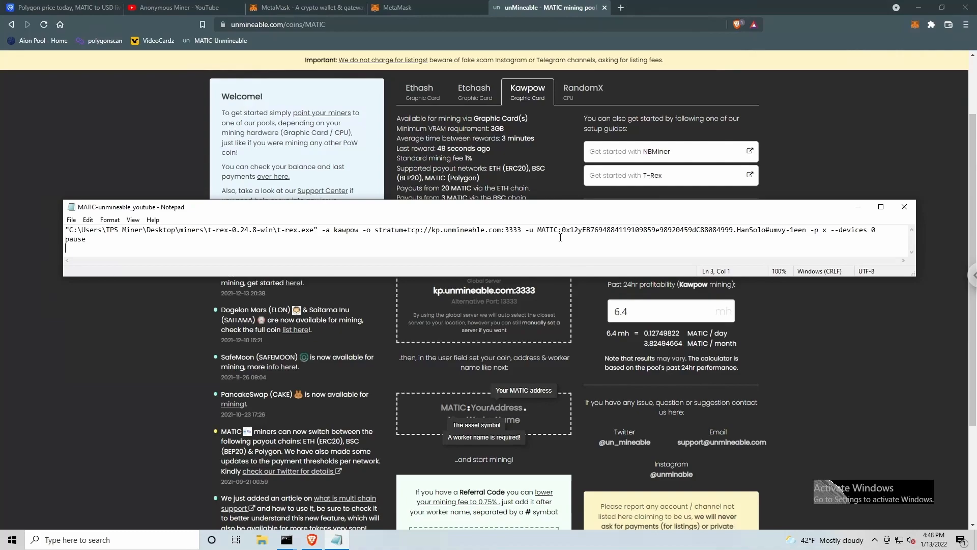
pyautogui.moveTo(728, 231)
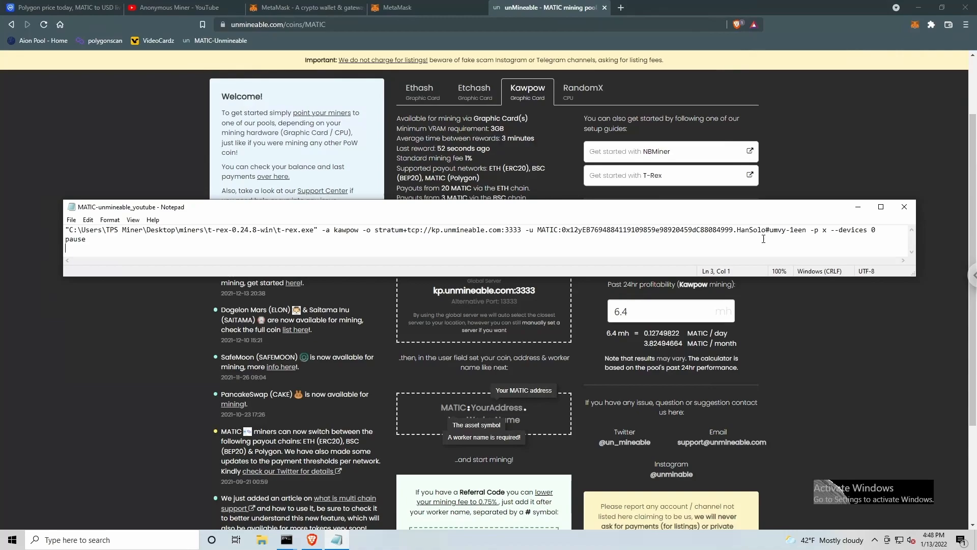
pyautogui.scroll(-3)
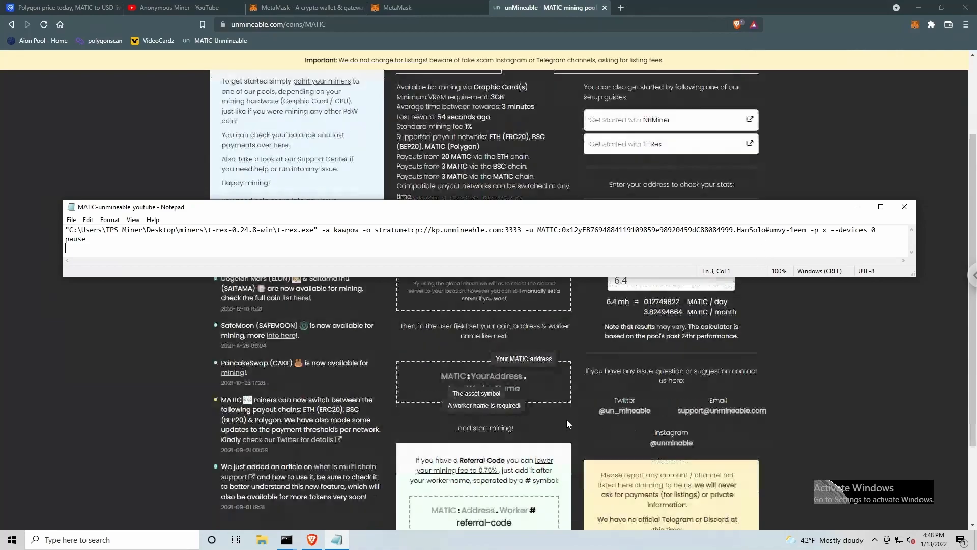
pyautogui.scroll(-3)
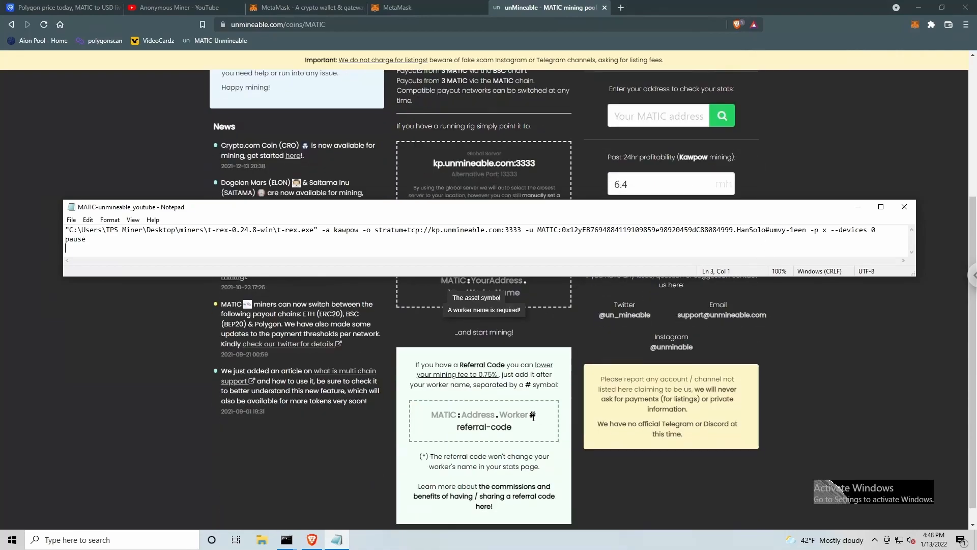
pyautogui.moveTo(683, 297)
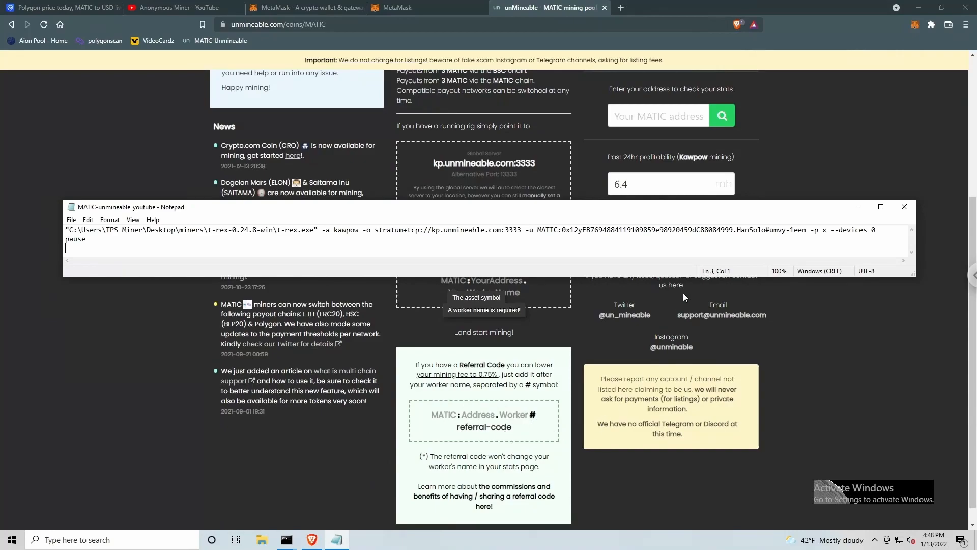
pyautogui.moveTo(769, 237)
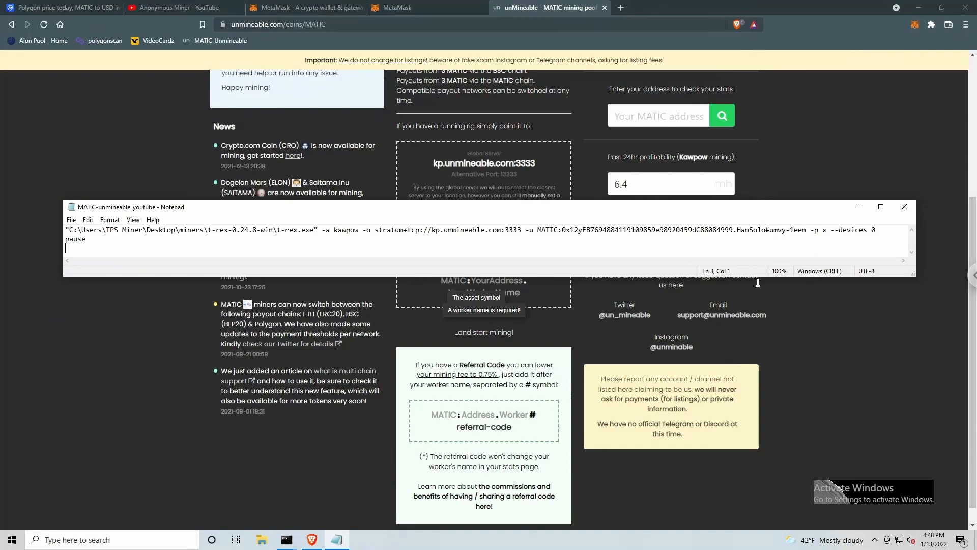
pyautogui.moveTo(525, 386)
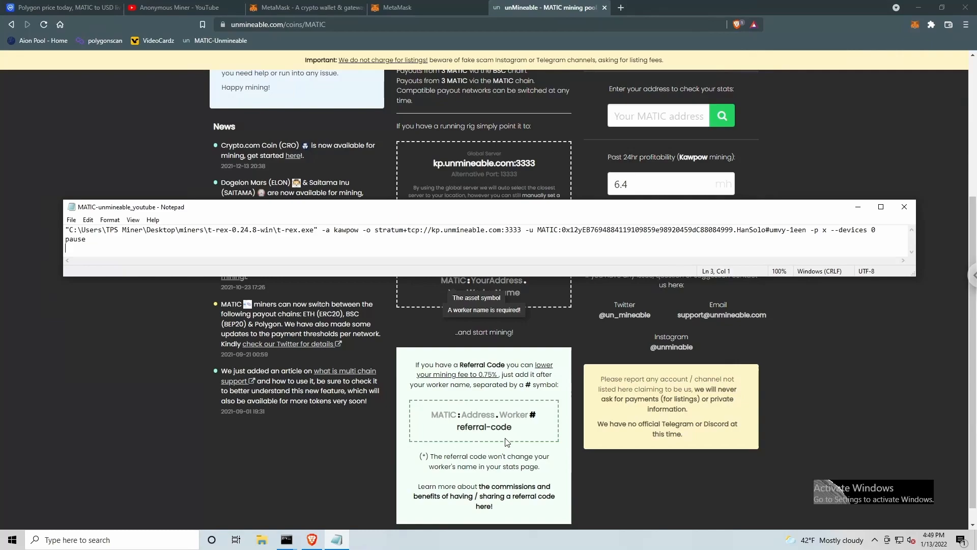
pyautogui.moveTo(821, 235)
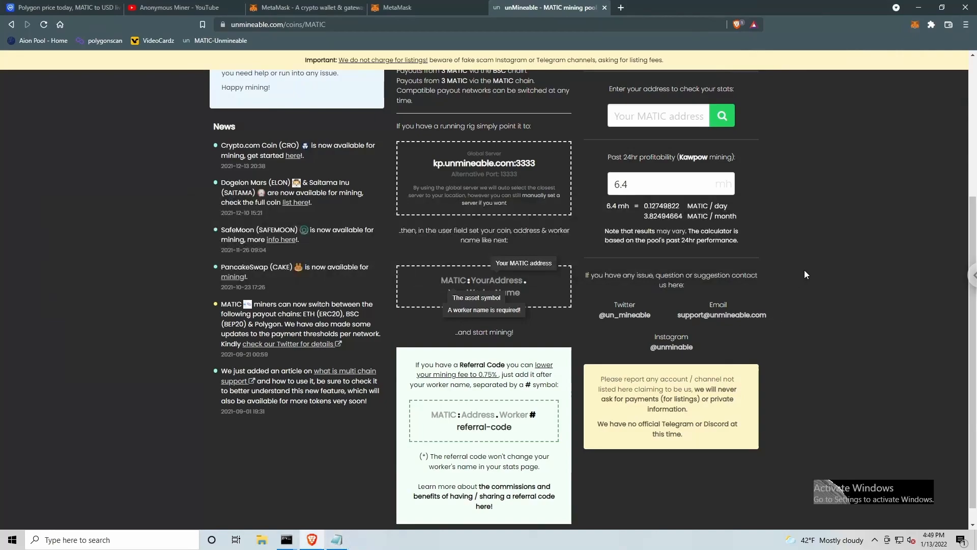
pyautogui.scroll(3)
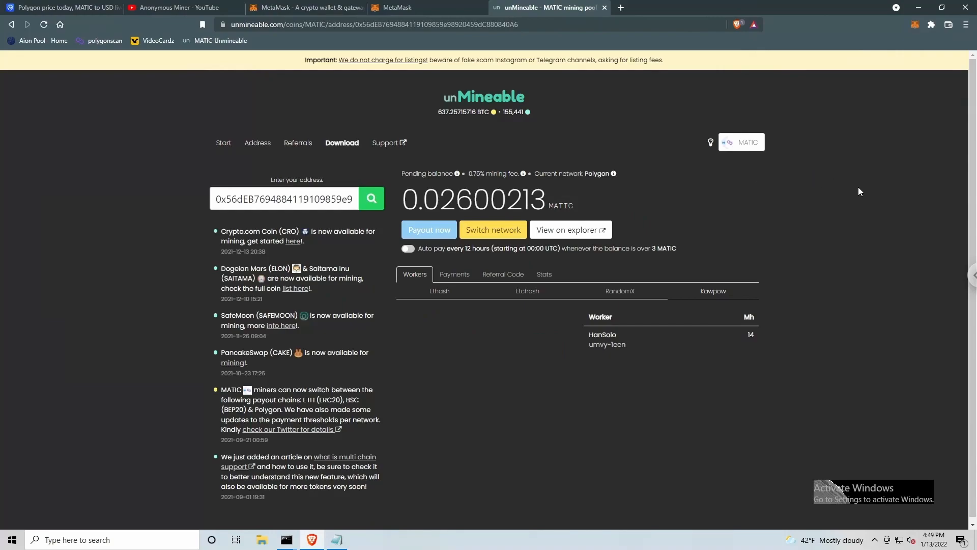
pyautogui.moveTo(333, 199)
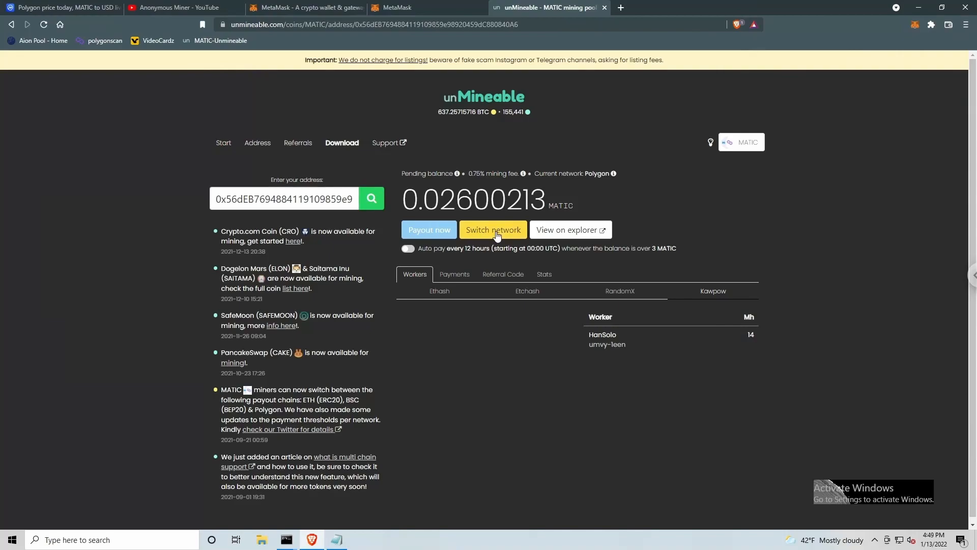
# Step: Open unMineable's Switch network panel and review the ERC20, BEP20 and Polygon options
pyautogui.click(492, 229)
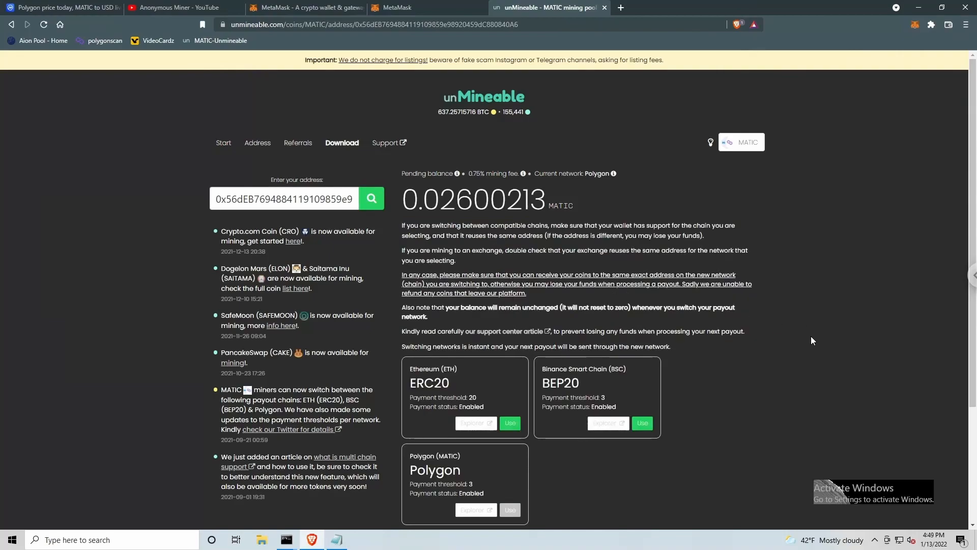
pyautogui.scroll(-3)
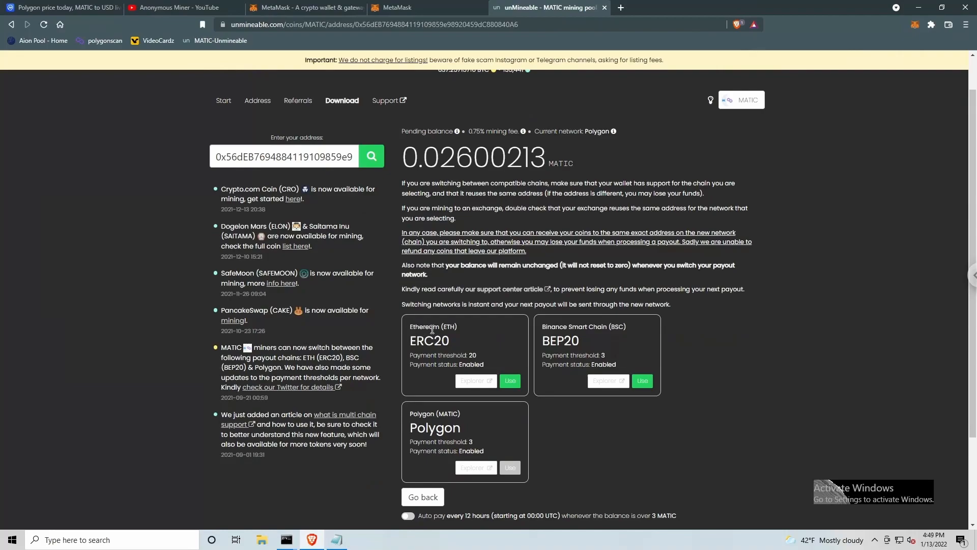
pyautogui.moveTo(596, 330)
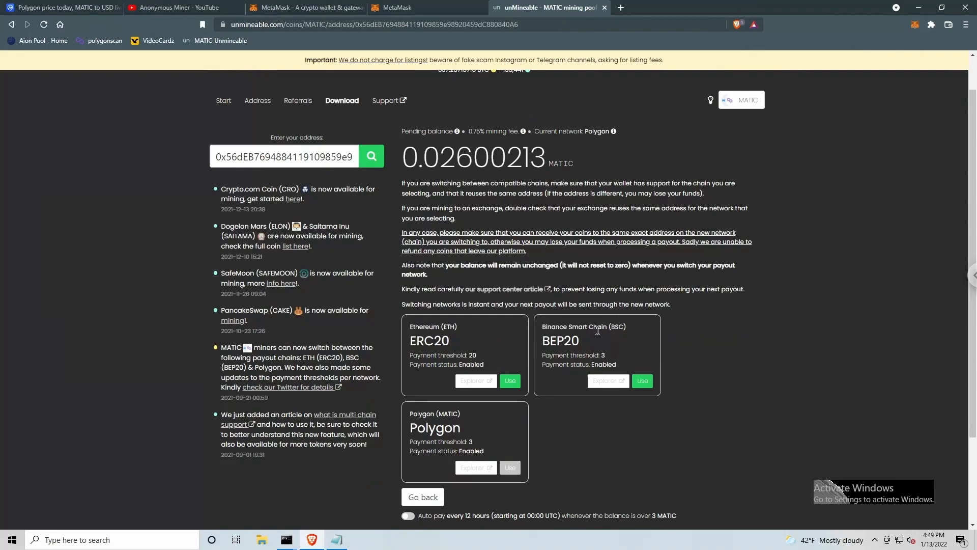
pyautogui.moveTo(438, 417)
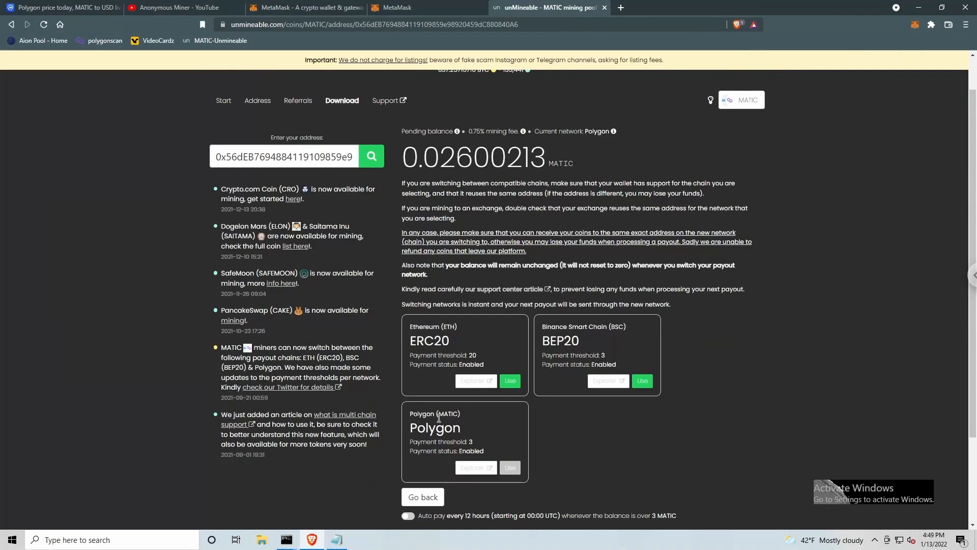
pyautogui.moveTo(519, 470)
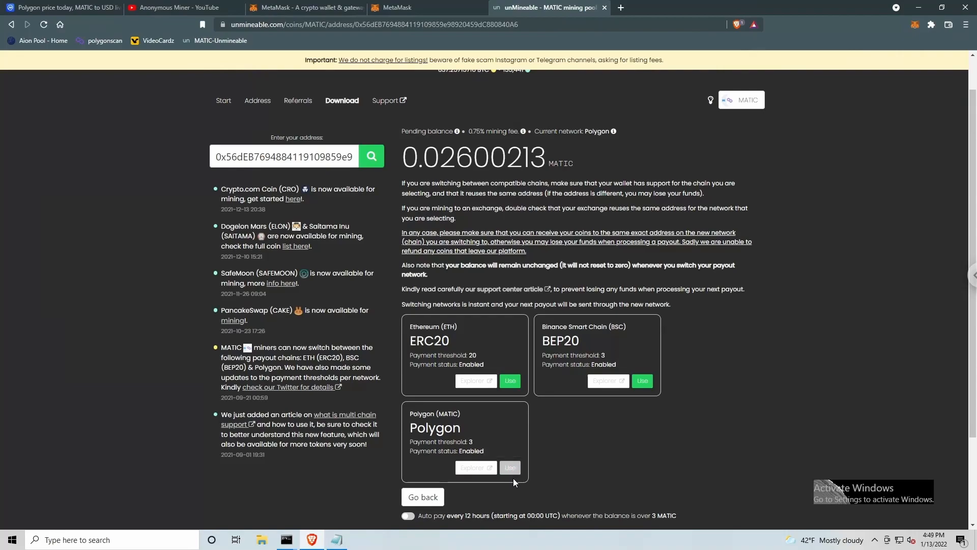
pyautogui.moveTo(723, 442)
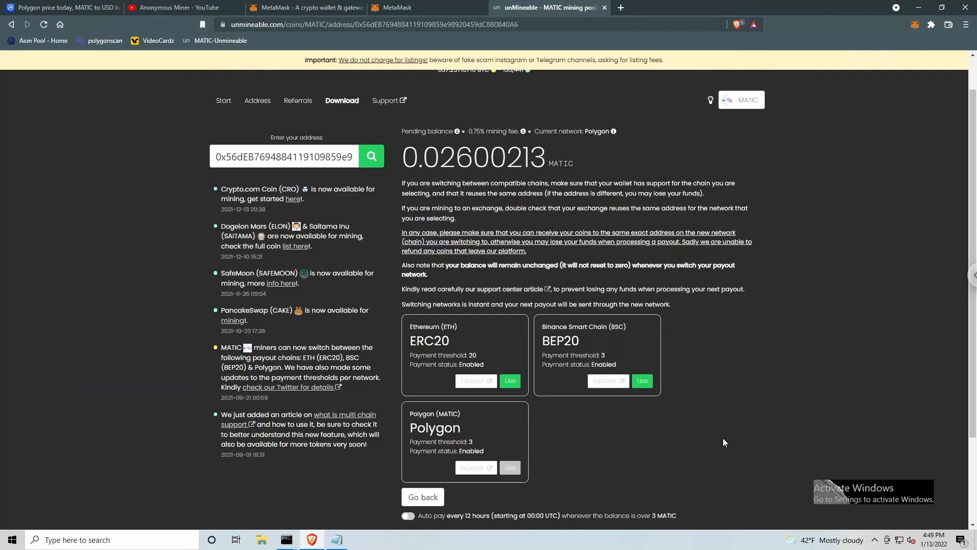